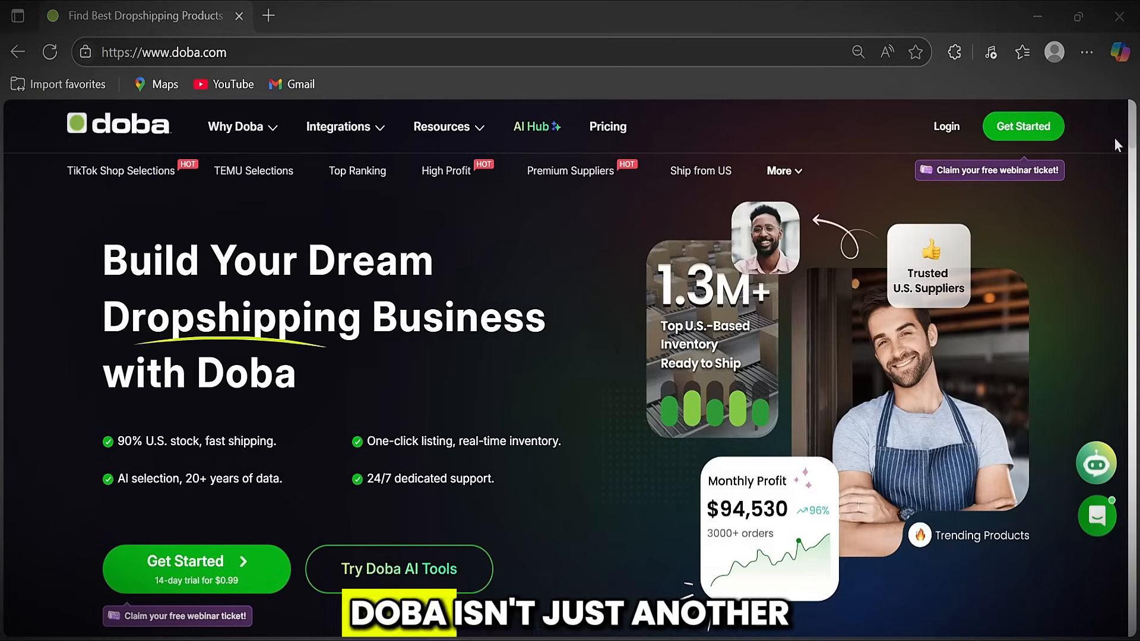
Step: Browse the Doba homepage and its niche product categories carousel
scroll("down", 3)
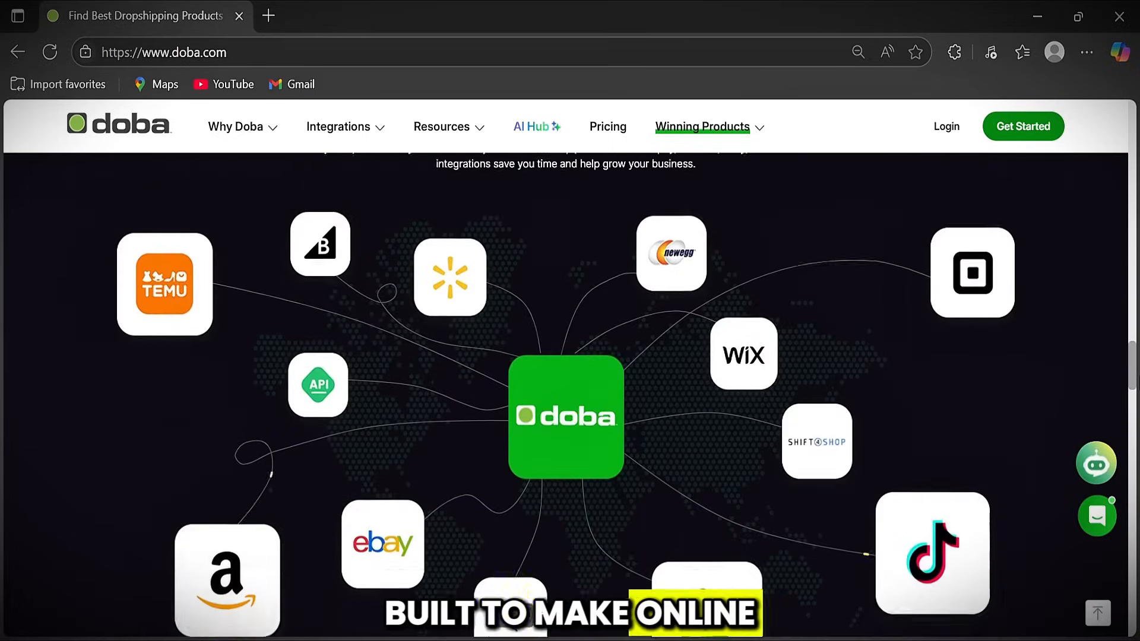
scroll("down", 3)
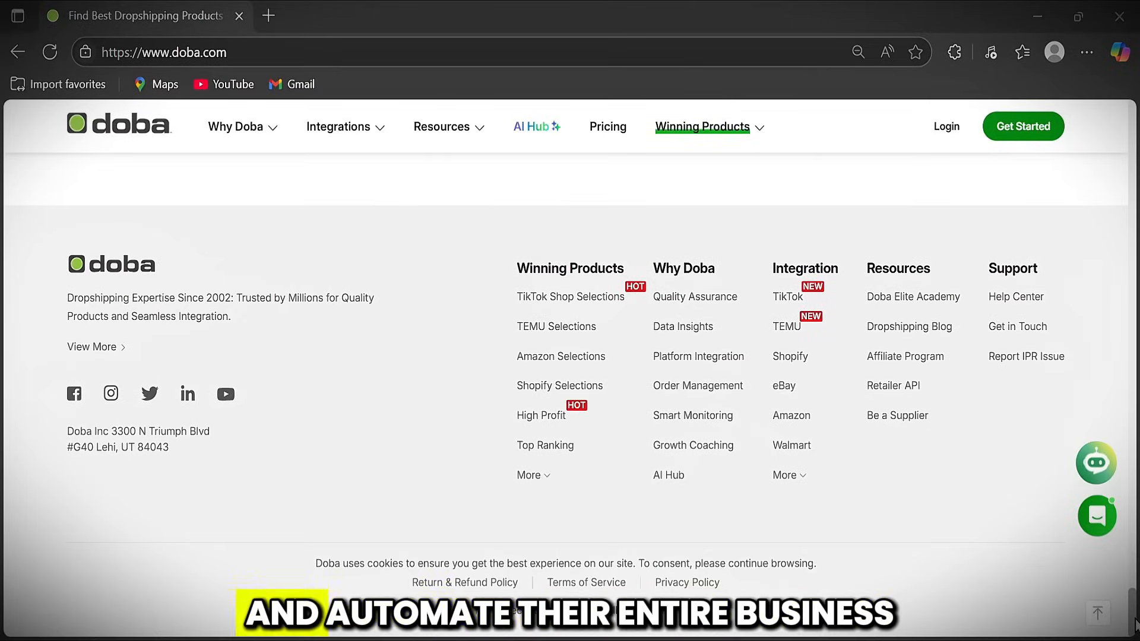
scroll("up", 3)
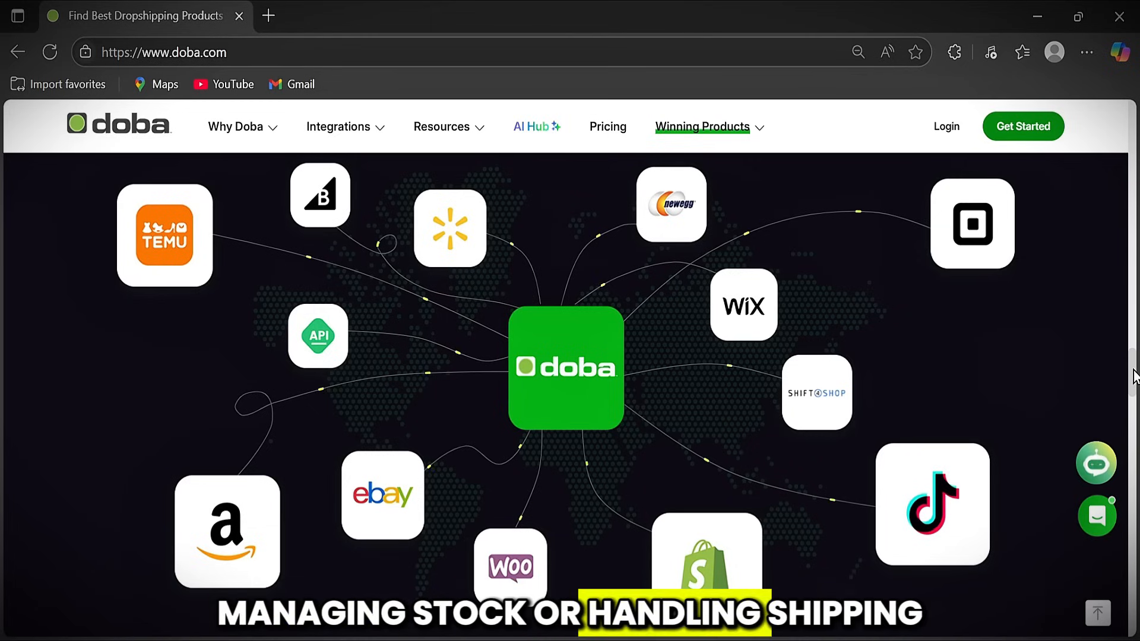
scroll("down", 3)
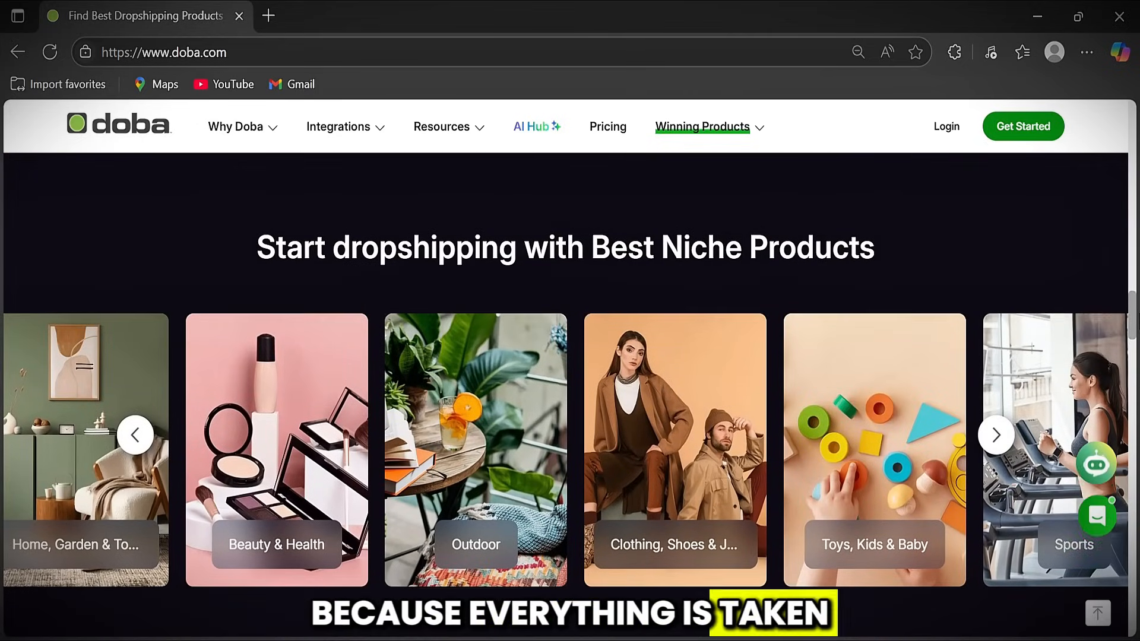
left_click(996, 434)
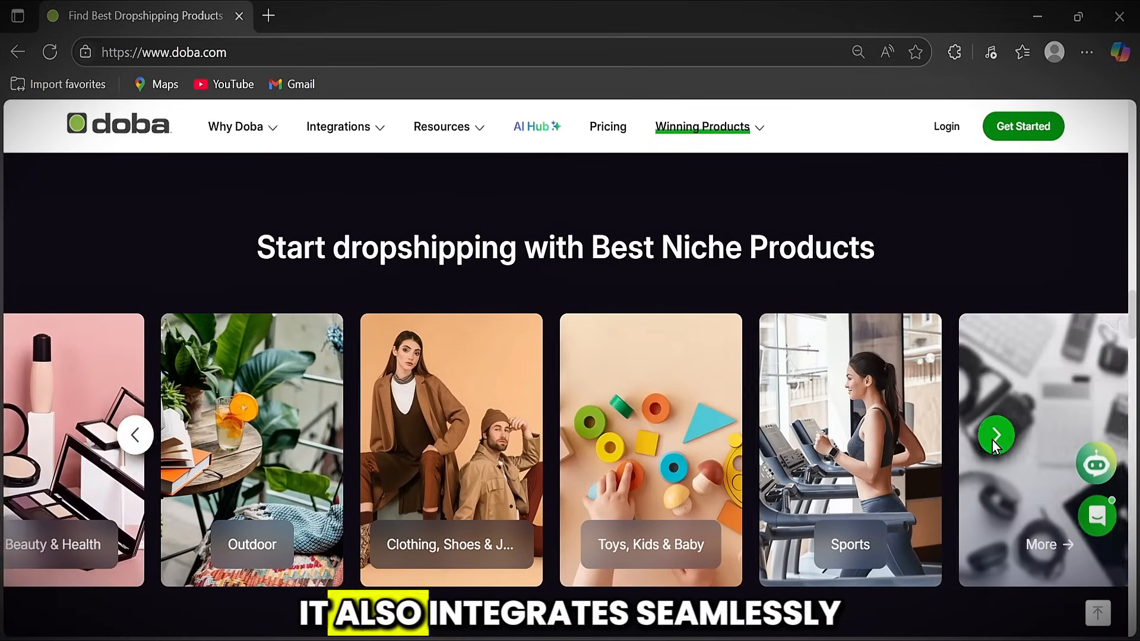
left_click(996, 435)
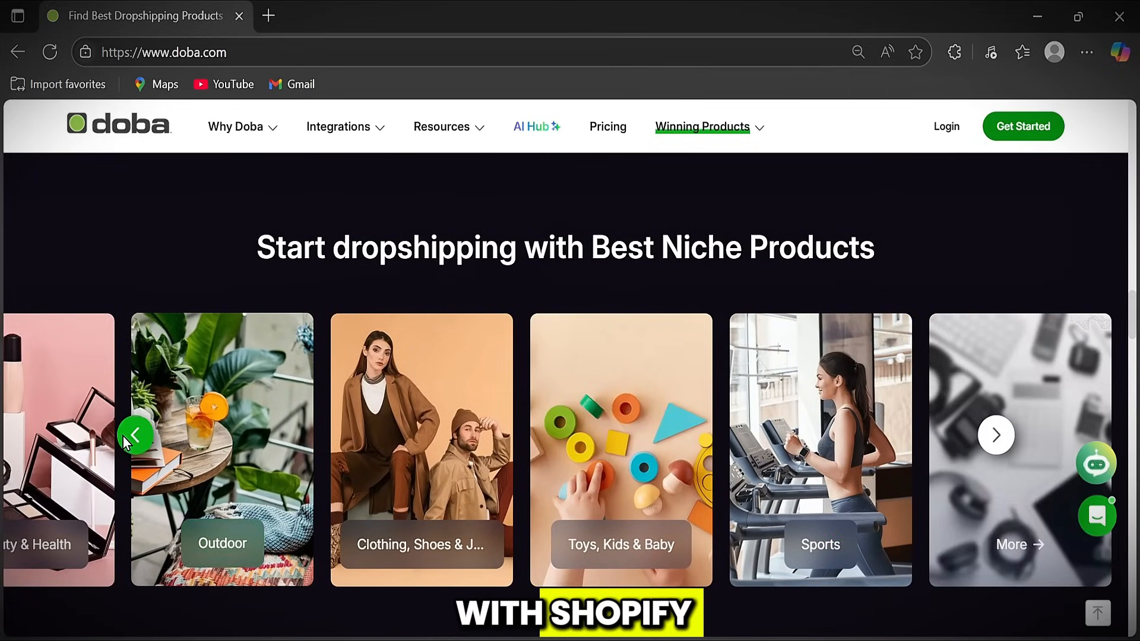
left_click(135, 434)
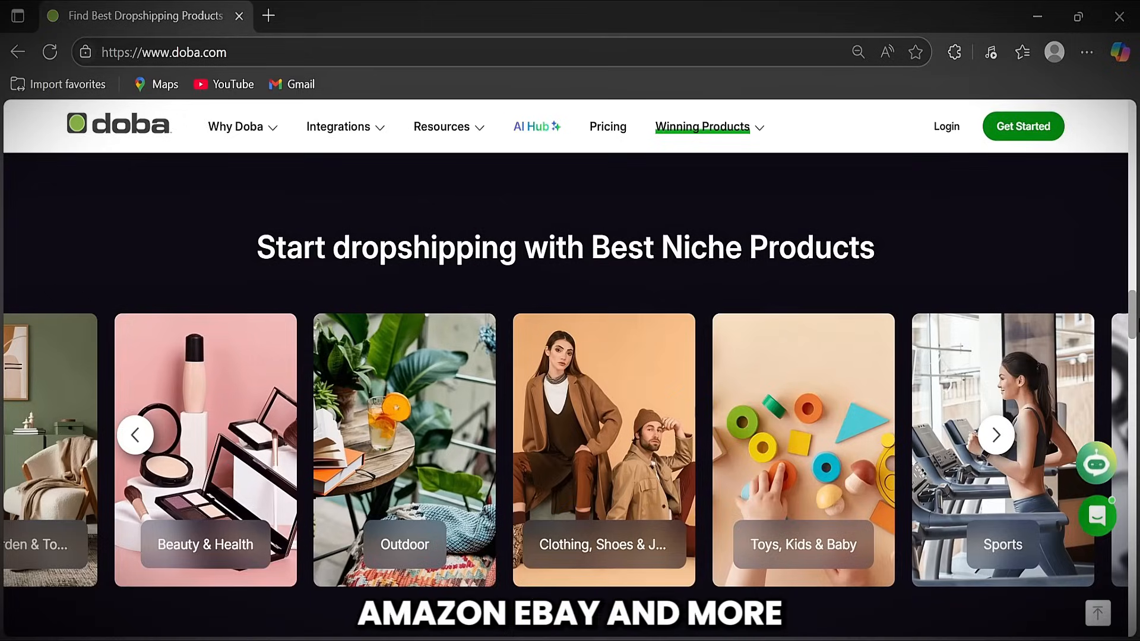
scroll("down", 3)
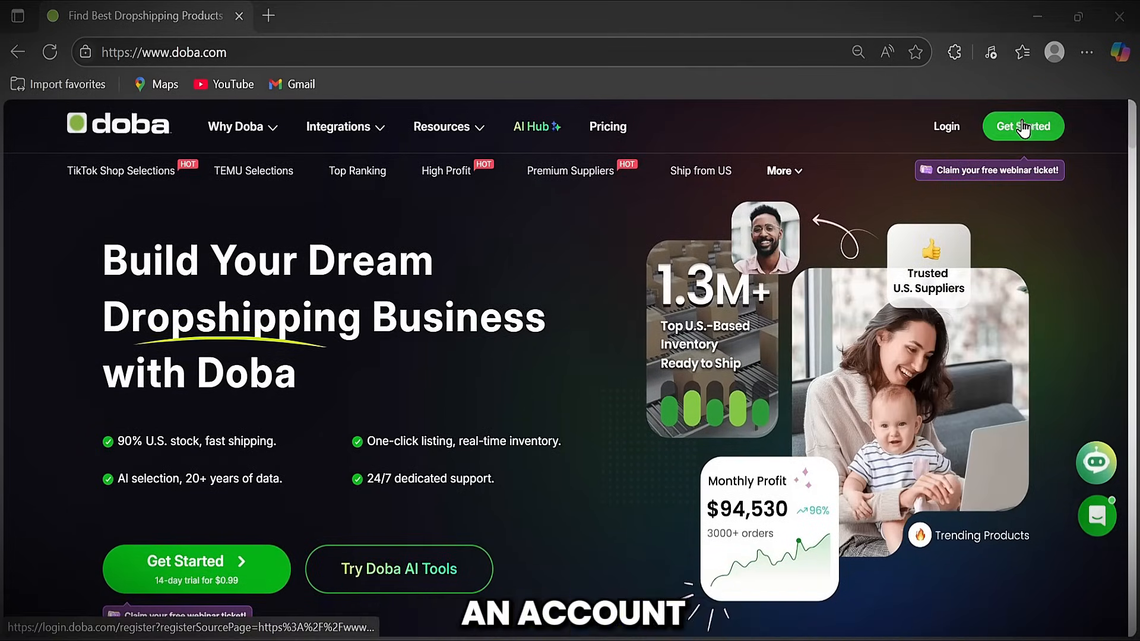
Step: Enter the retailer dashboard, go to the Shopify integration and start connecting a store
left_click(1022, 125)
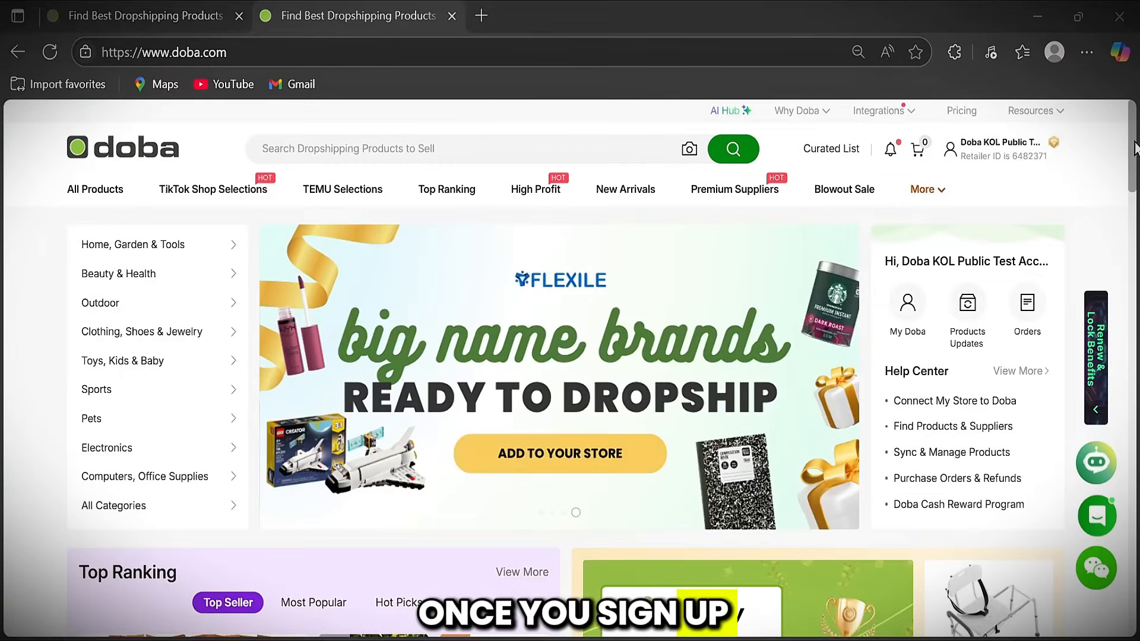
scroll("down", 3)
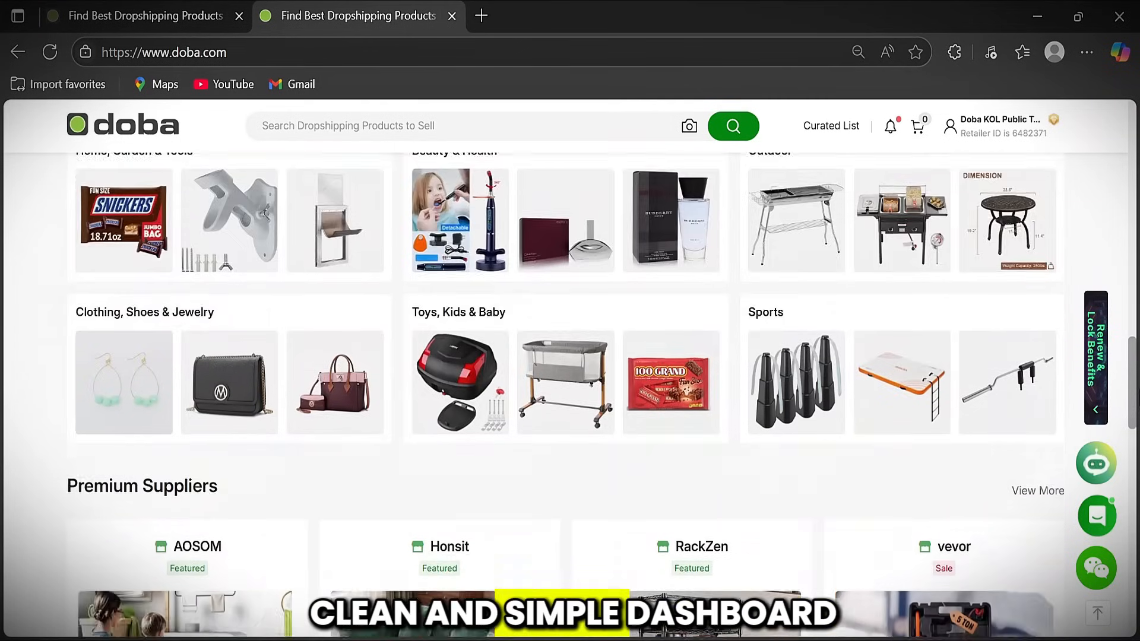
scroll("down", 3)
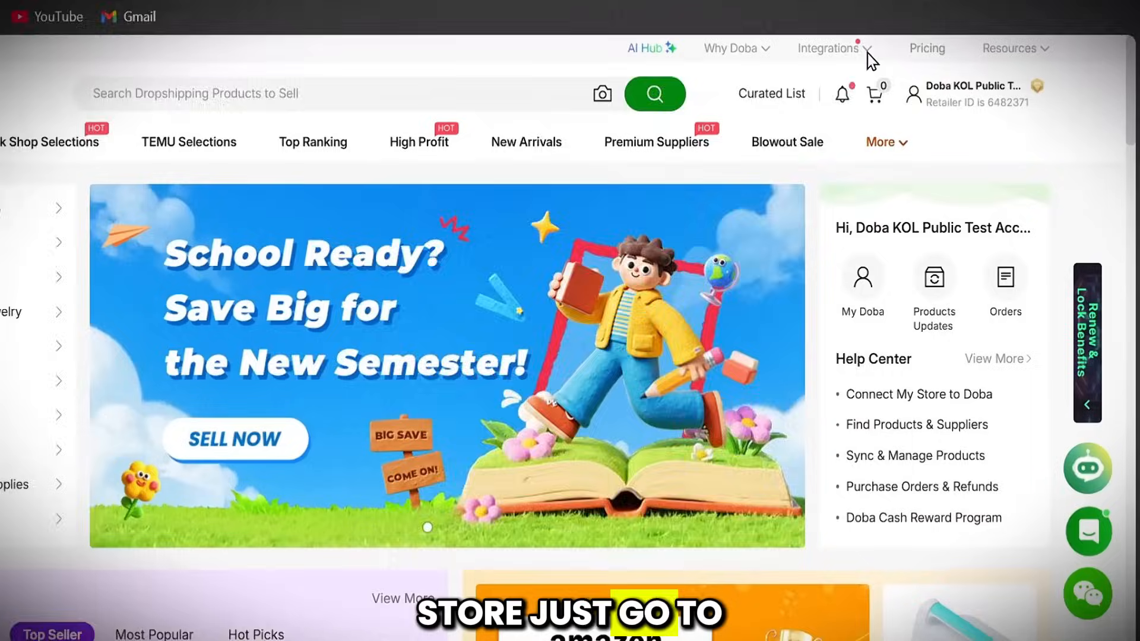
left_click(827, 47)
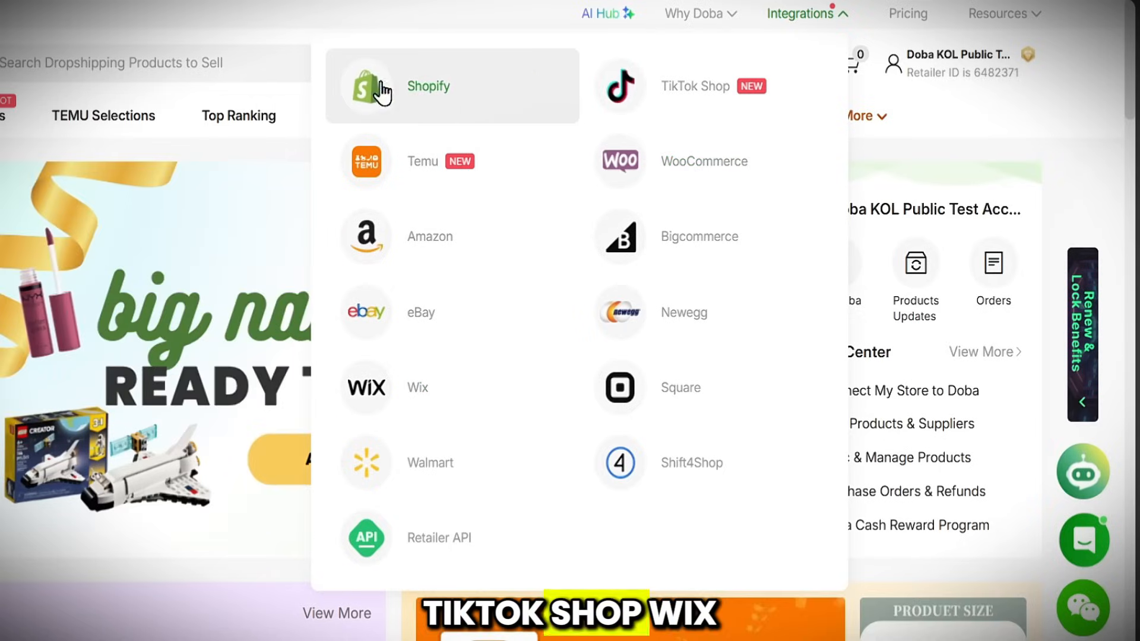
left_click(429, 85)
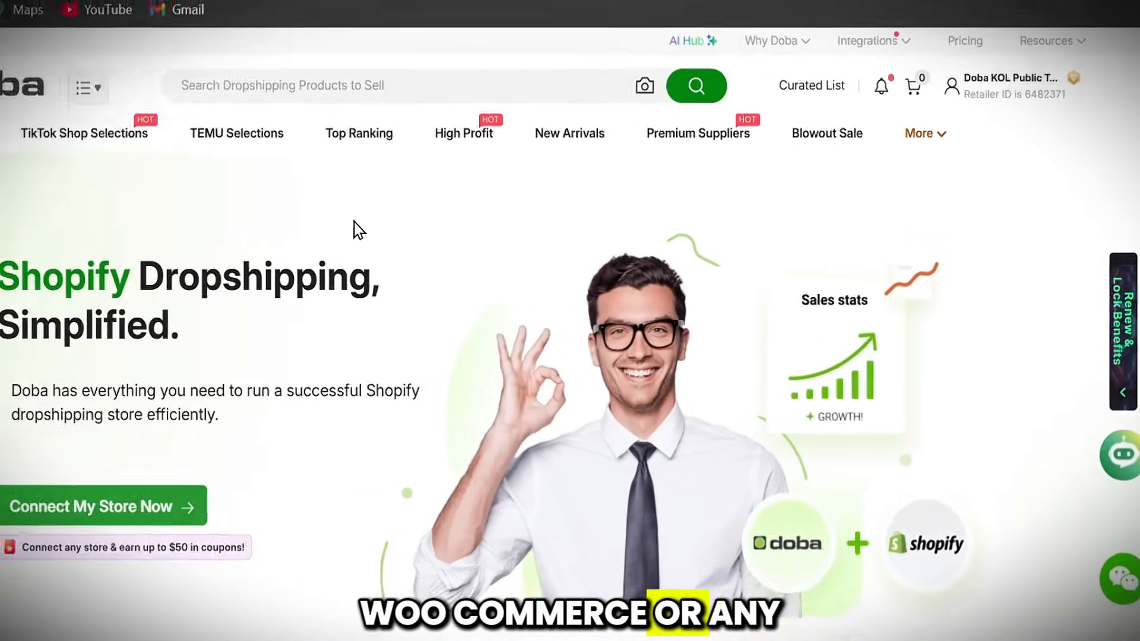
scroll("down", 3)
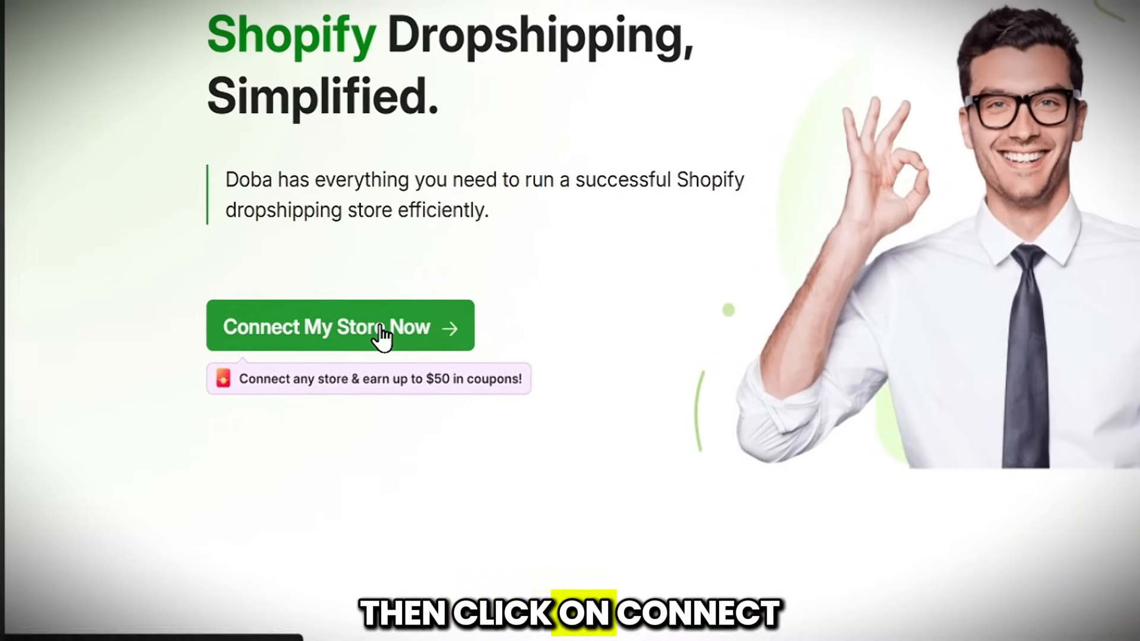
left_click(339, 326)
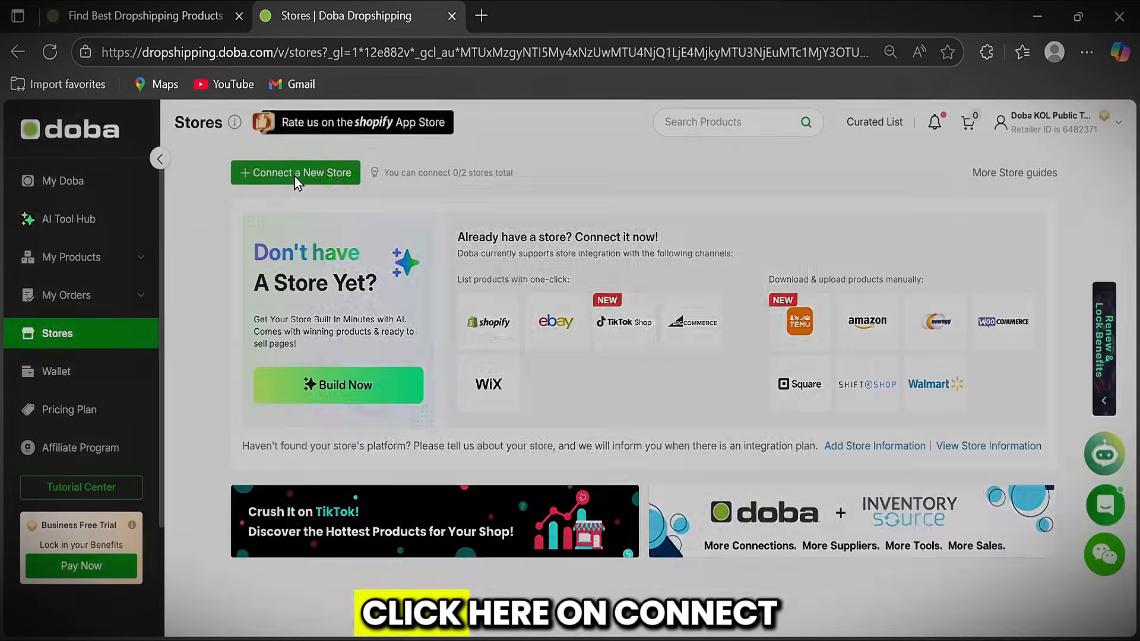
Step: From the Stores page, dismiss the connect-store dialog and launch the AI Store Builder
left_click(296, 172)
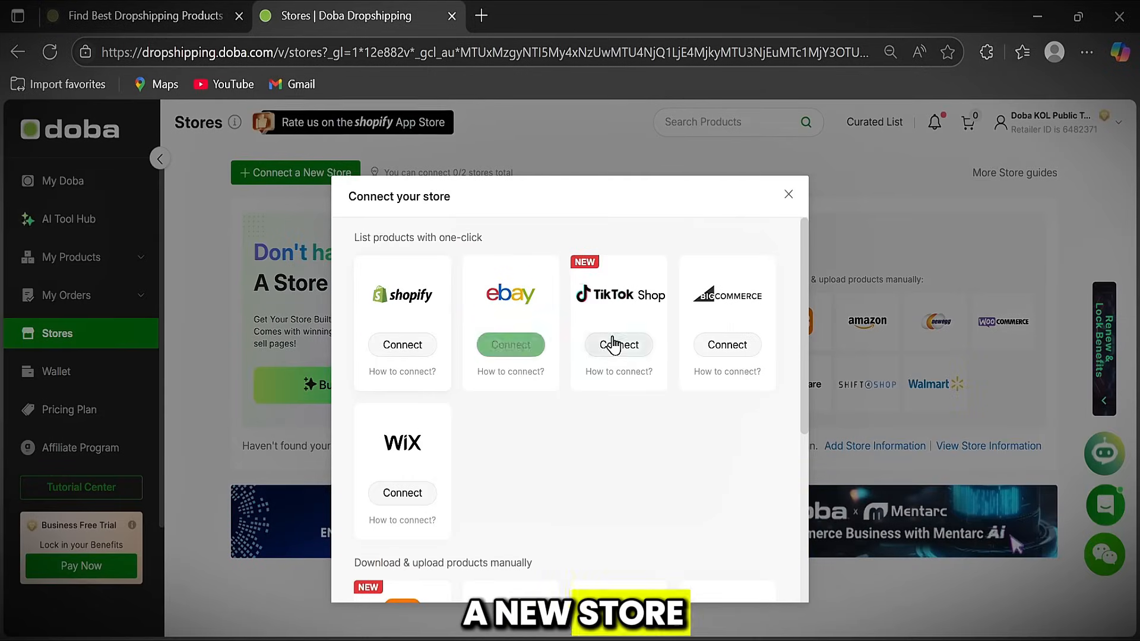
left_click(787, 194)
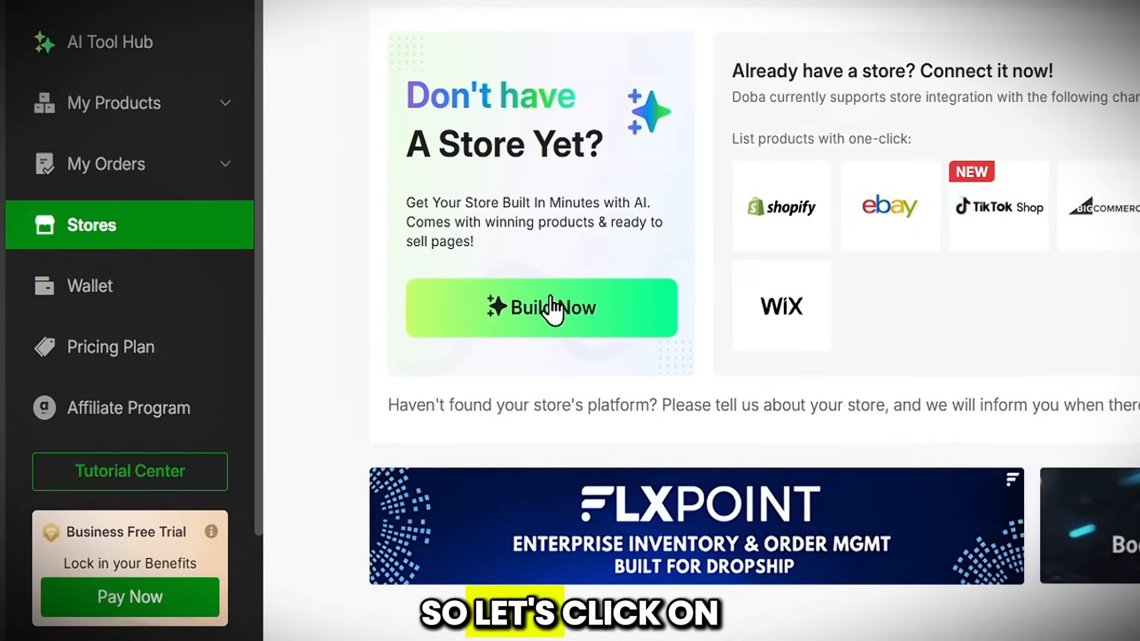
left_click(540, 307)
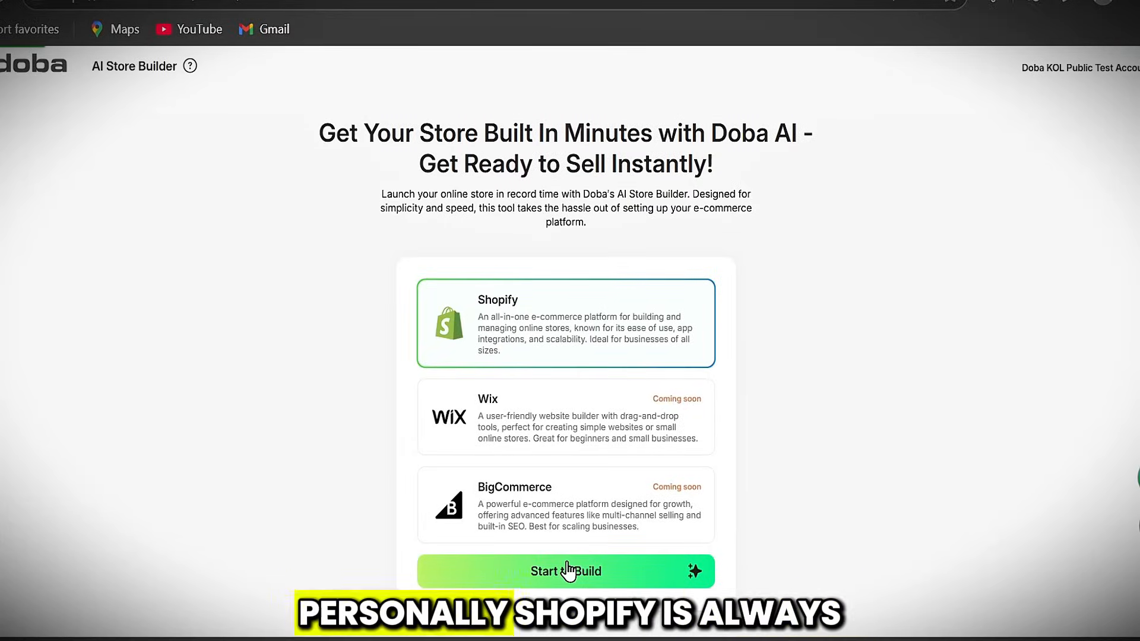
Step: Choose Shopify as the platform and Beauty & Health as the store's target products
left_click(565, 571)
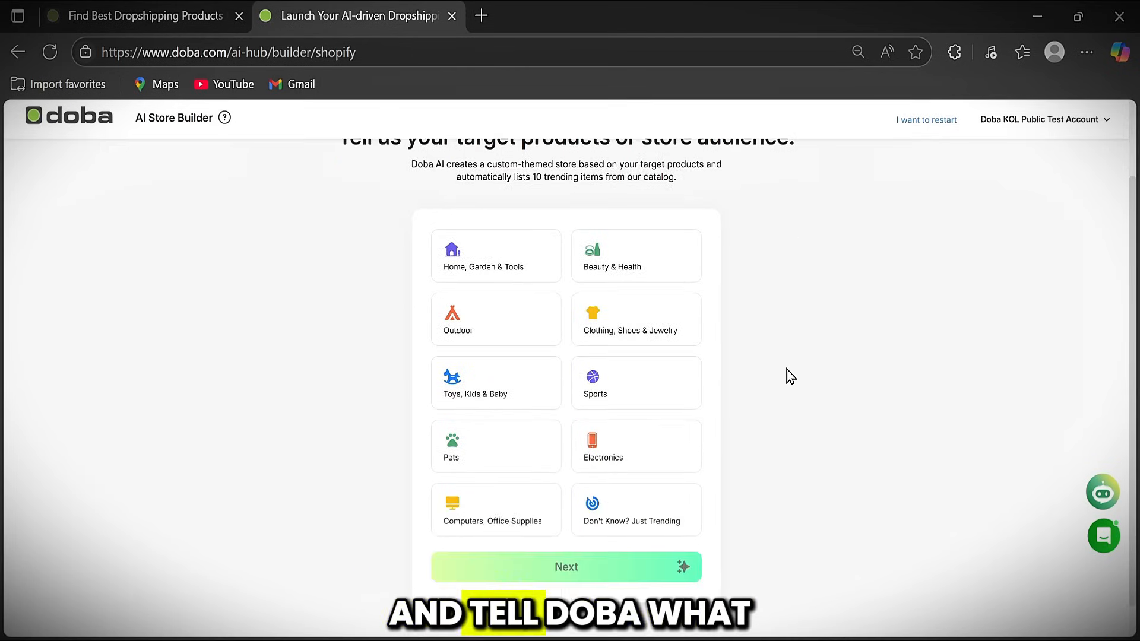
left_click(634, 319)
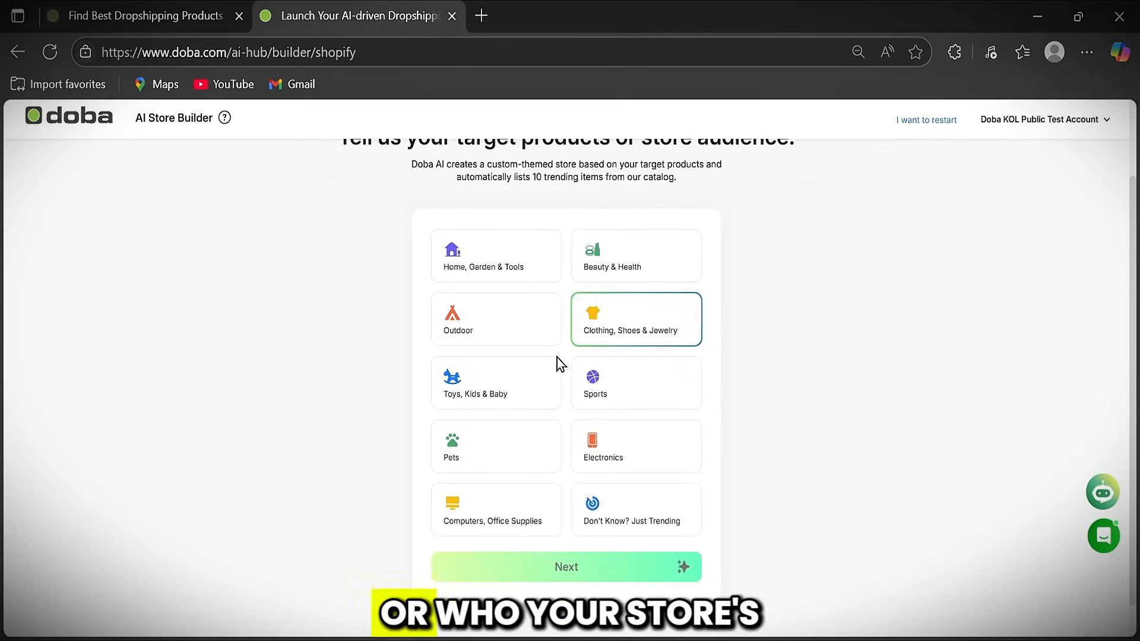
left_click(634, 509)
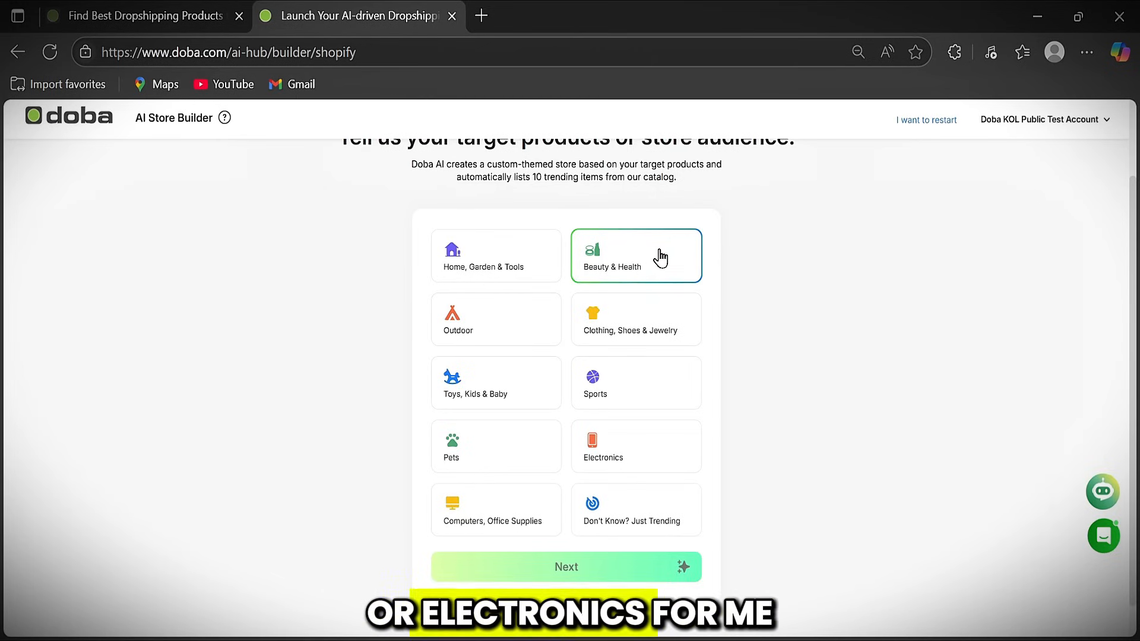
left_click(633, 255)
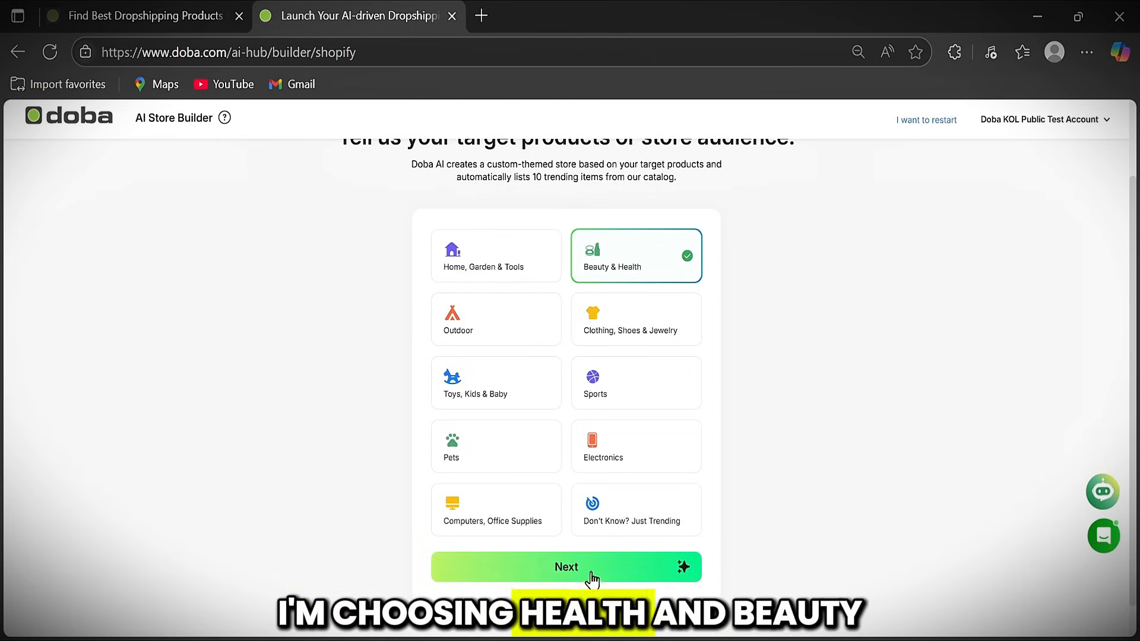
left_click(565, 567)
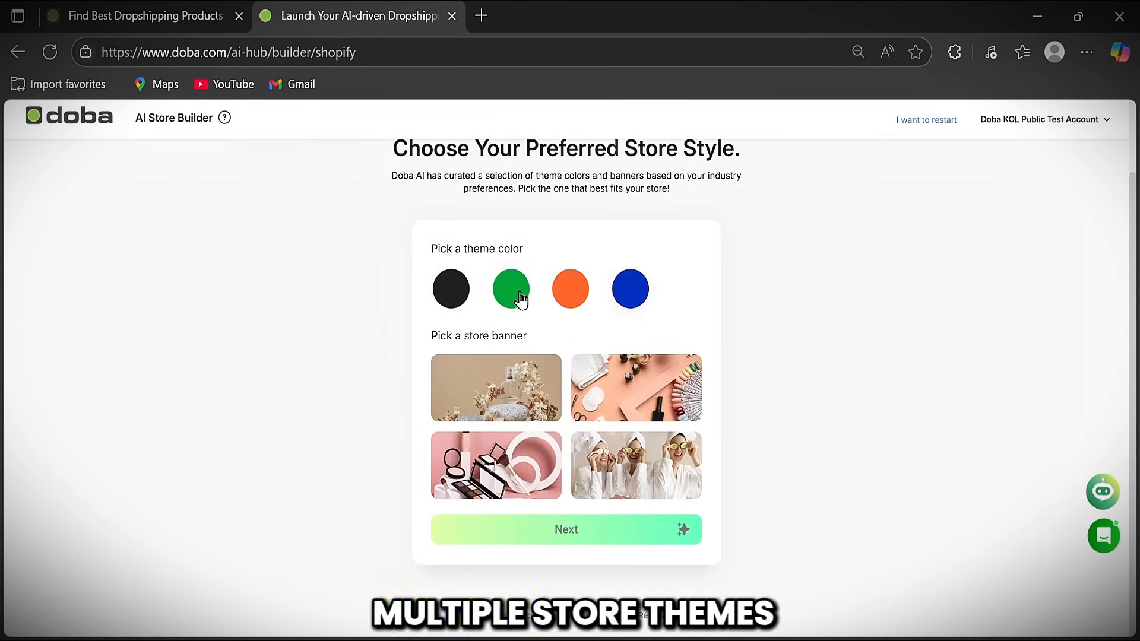
Step: Pick the green theme colour and the peach cosmetics banner, then submit the store style
left_click(510, 289)
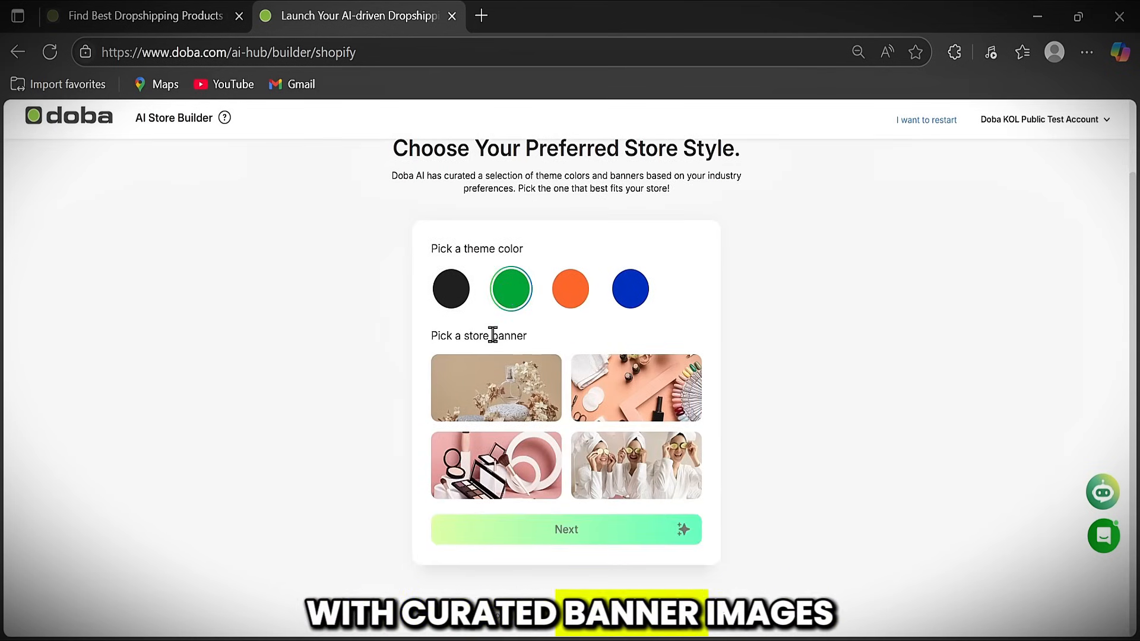
left_click(635, 387)
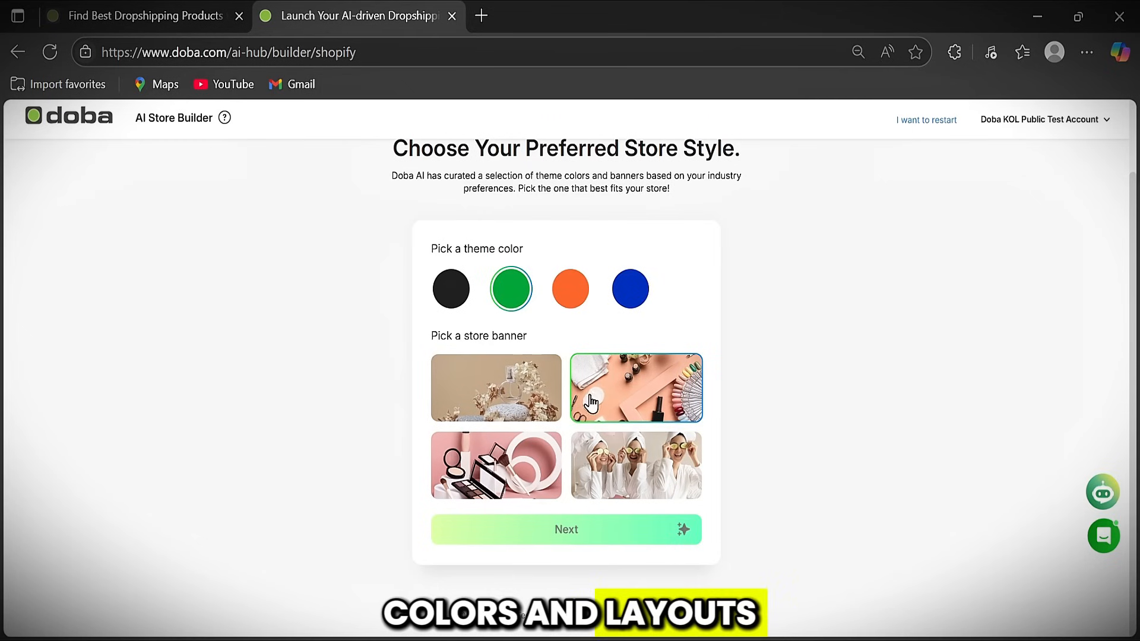
left_click(634, 387)
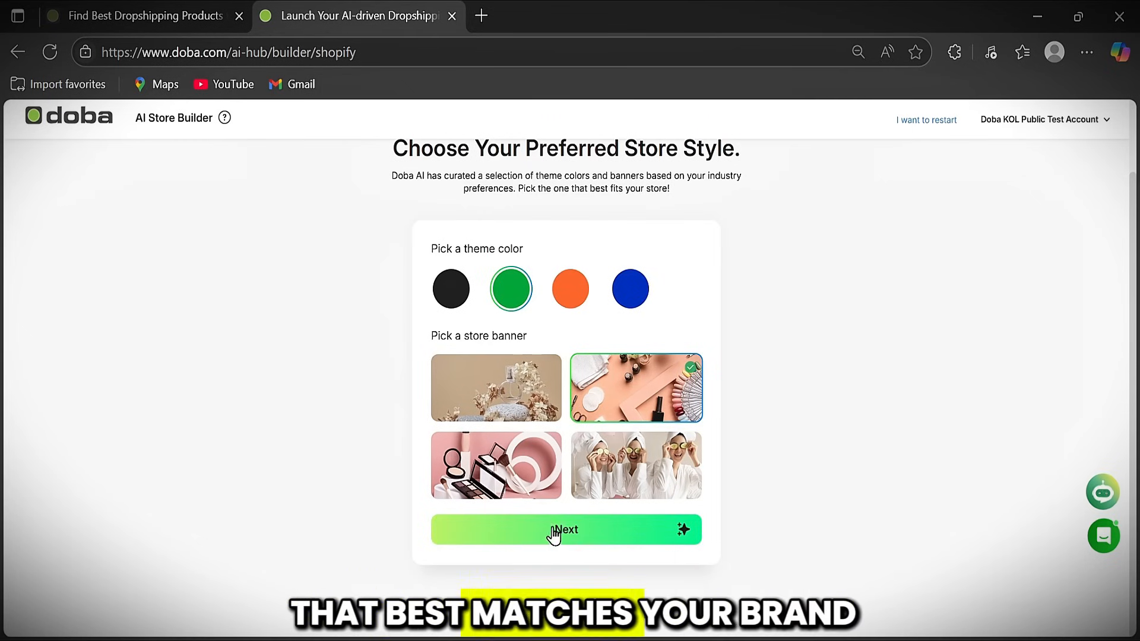
left_click(566, 530)
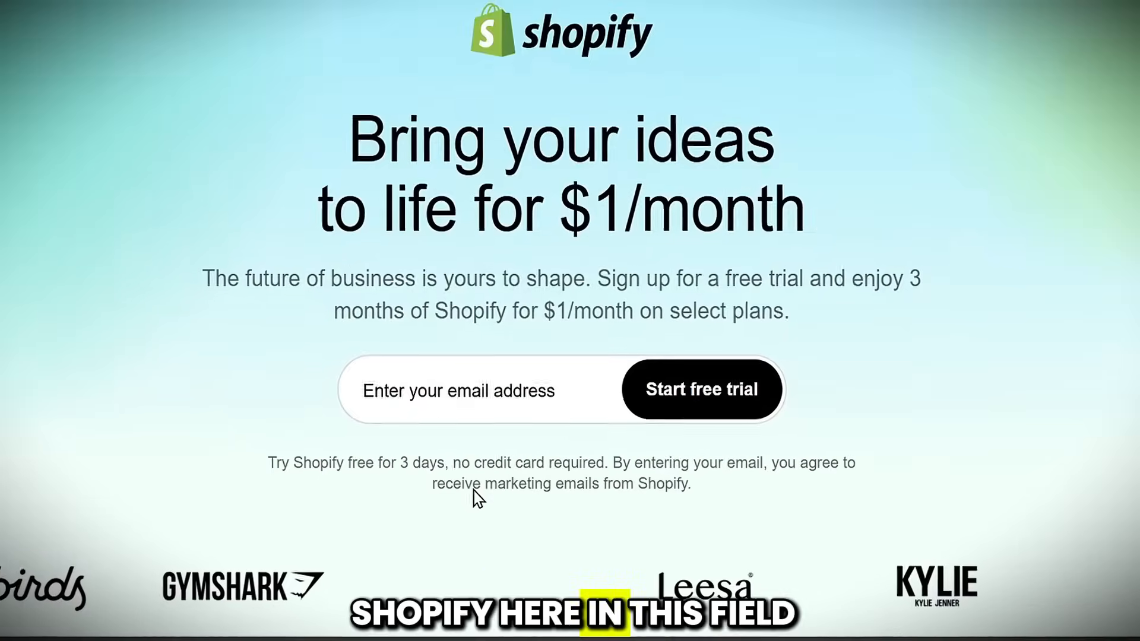
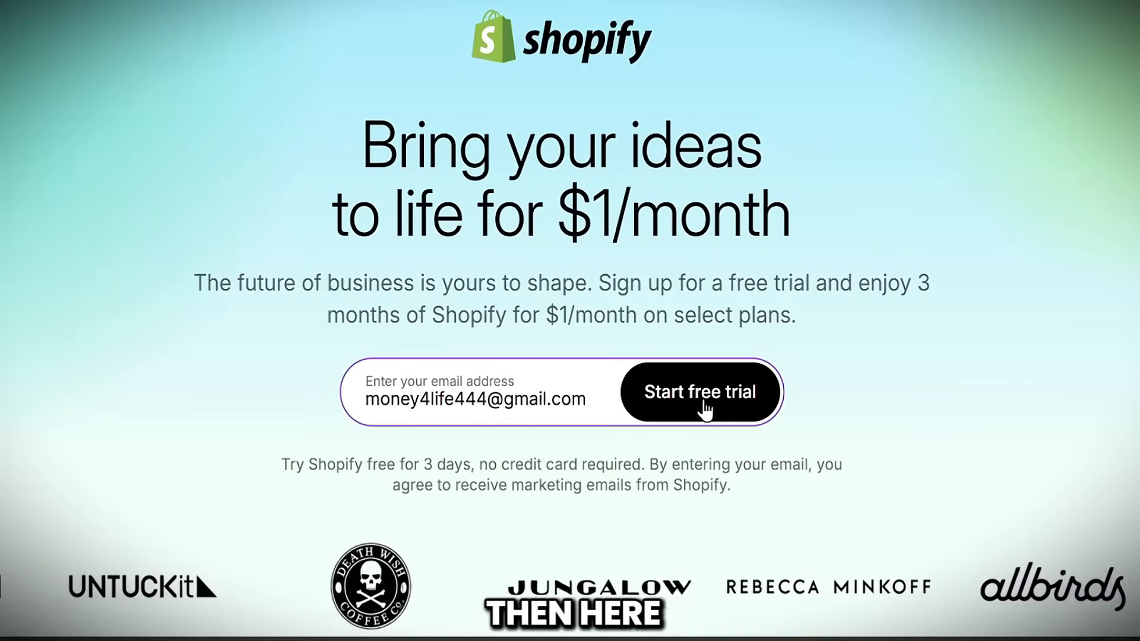
left_click(700, 393)
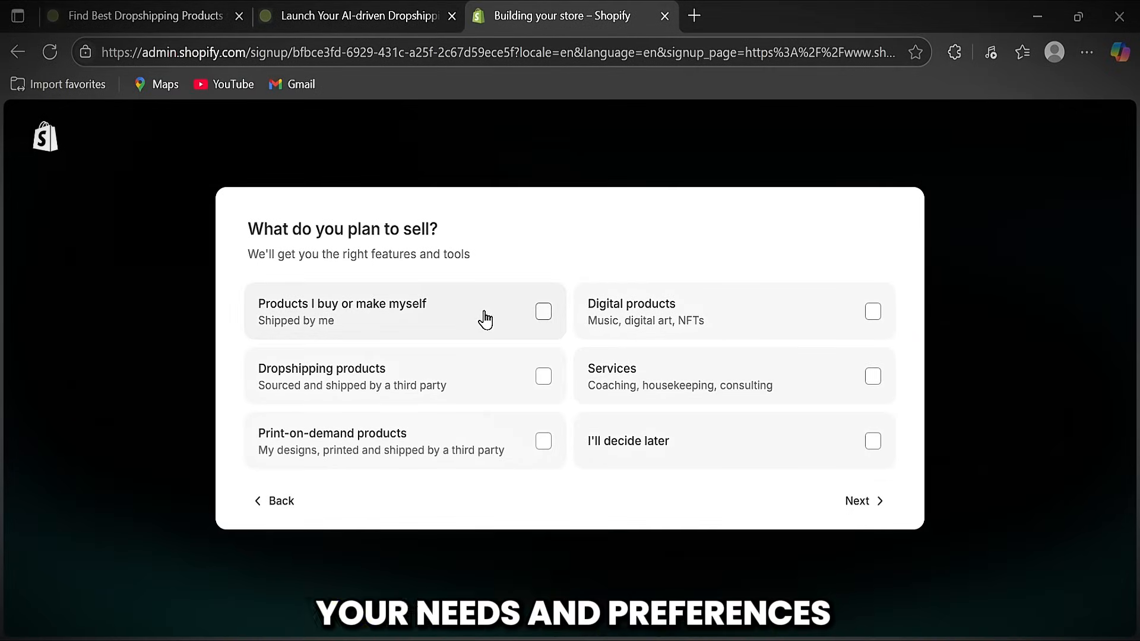
left_click(404, 377)
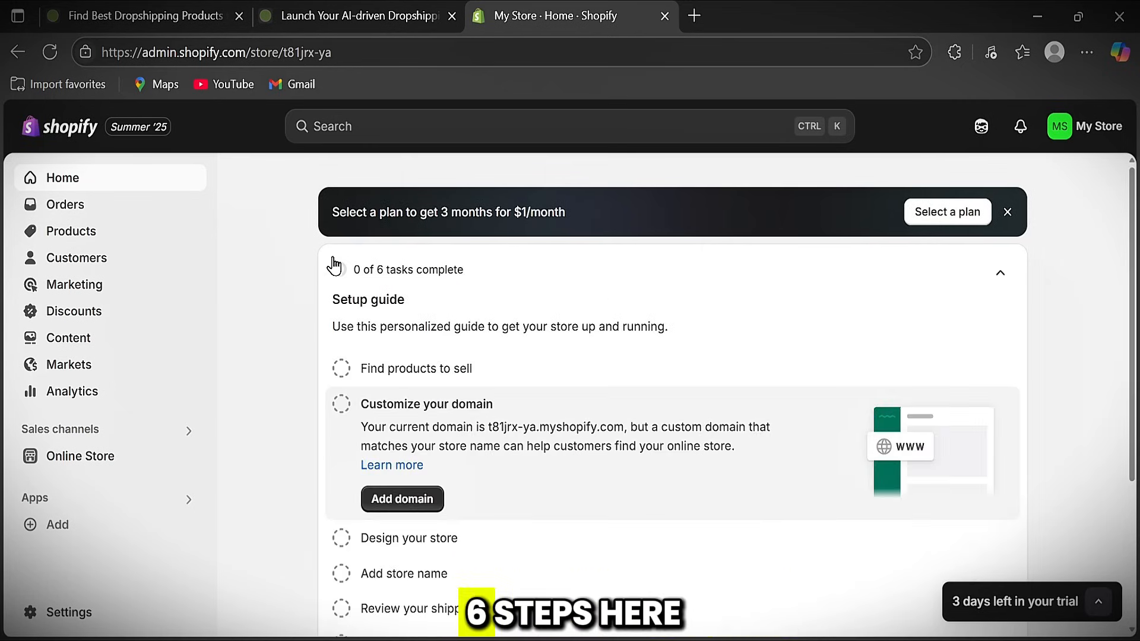
Step: Set the new myshopify.com address 'oney4life' and copy the live storefront URL
scroll("down", 3)
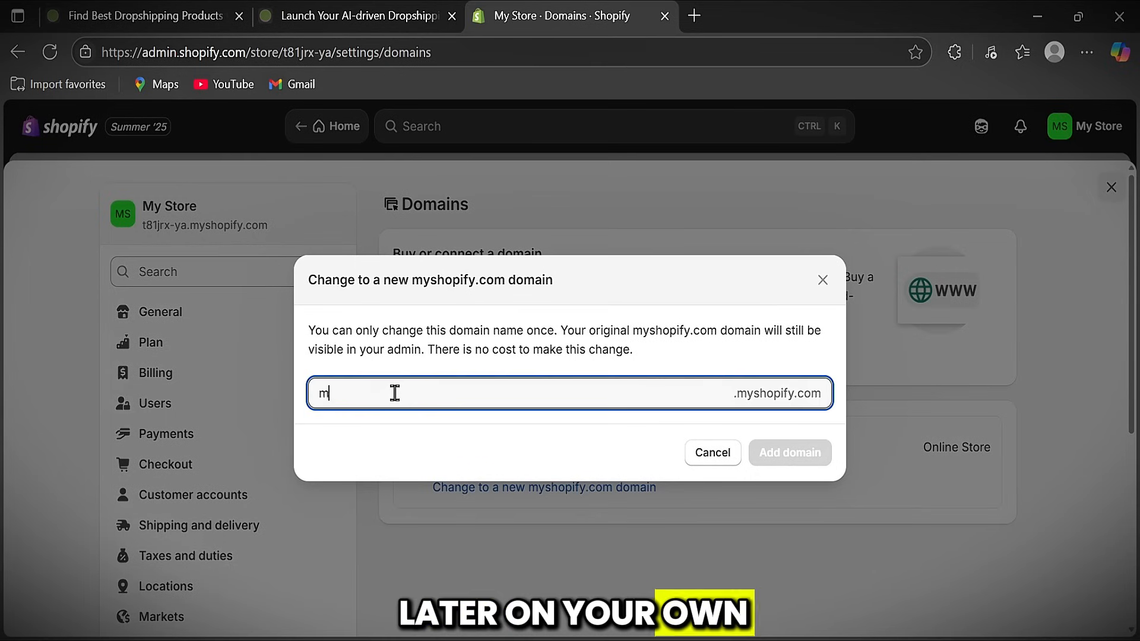
type("oney4life")
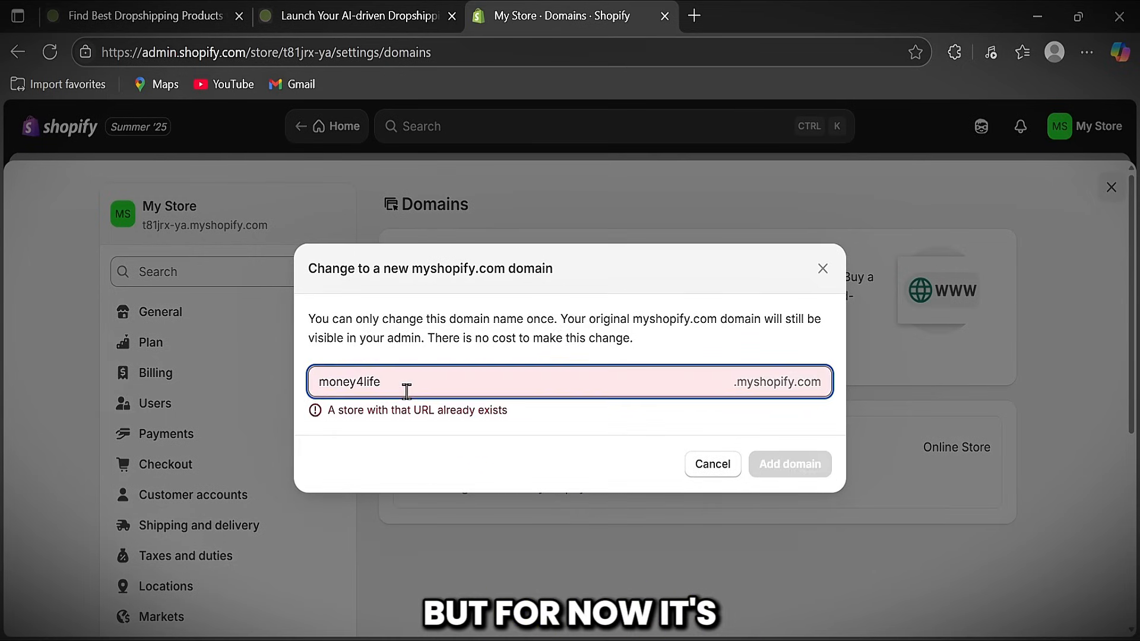
left_click(789, 465)
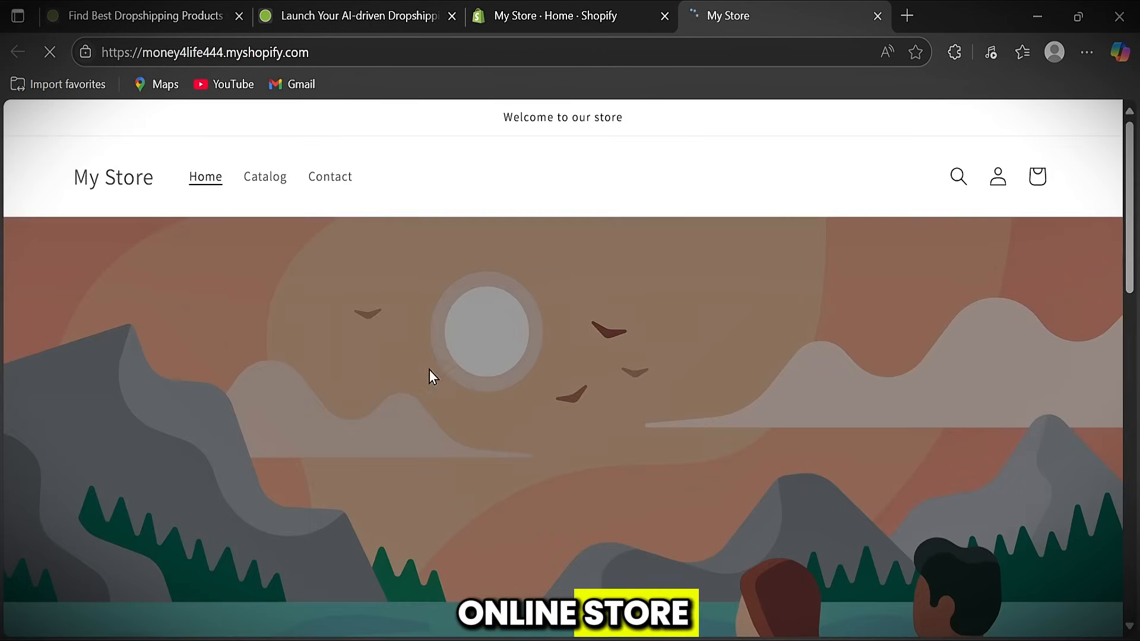
right_click(219, 51)
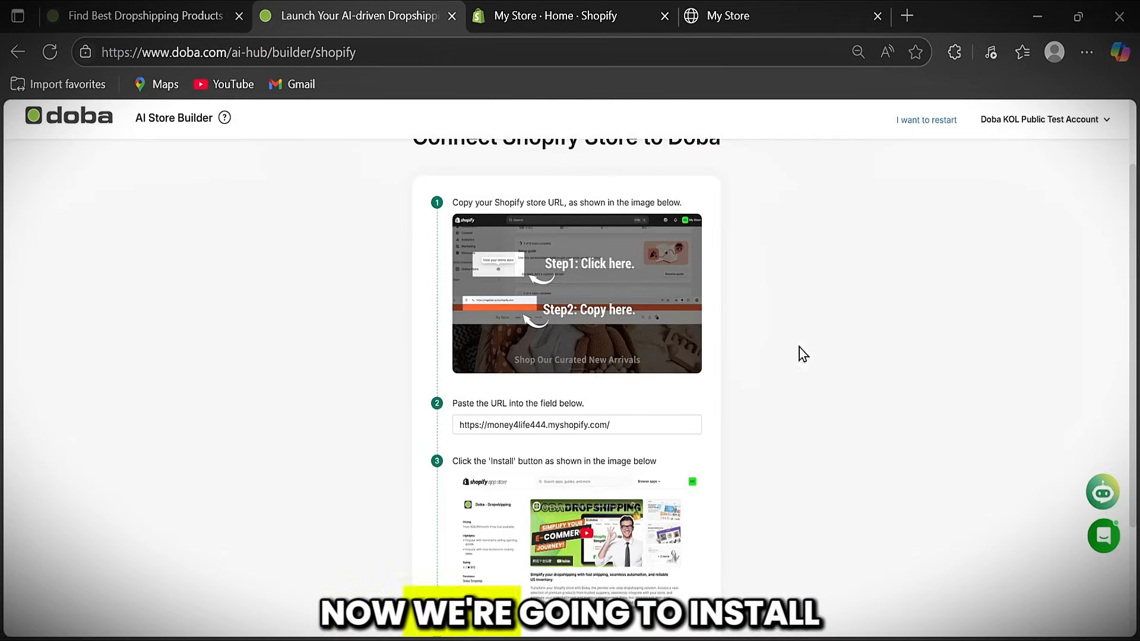
Step: With the store URL filled in, install the Doba app from its Shopify App Store listing
scroll("down", 3)
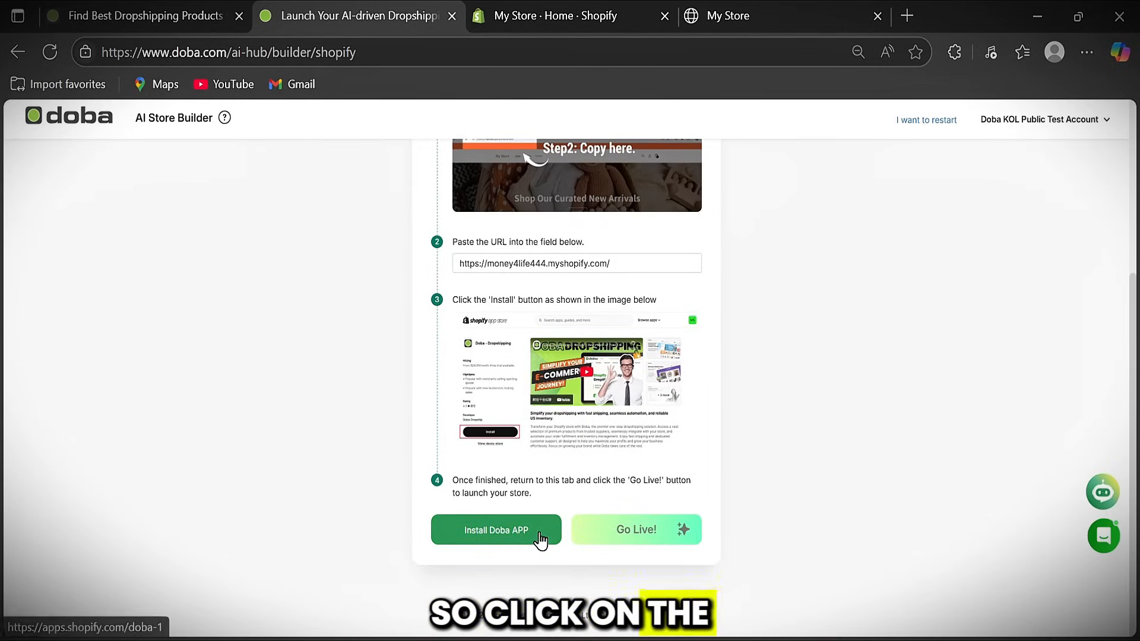
left_click(496, 530)
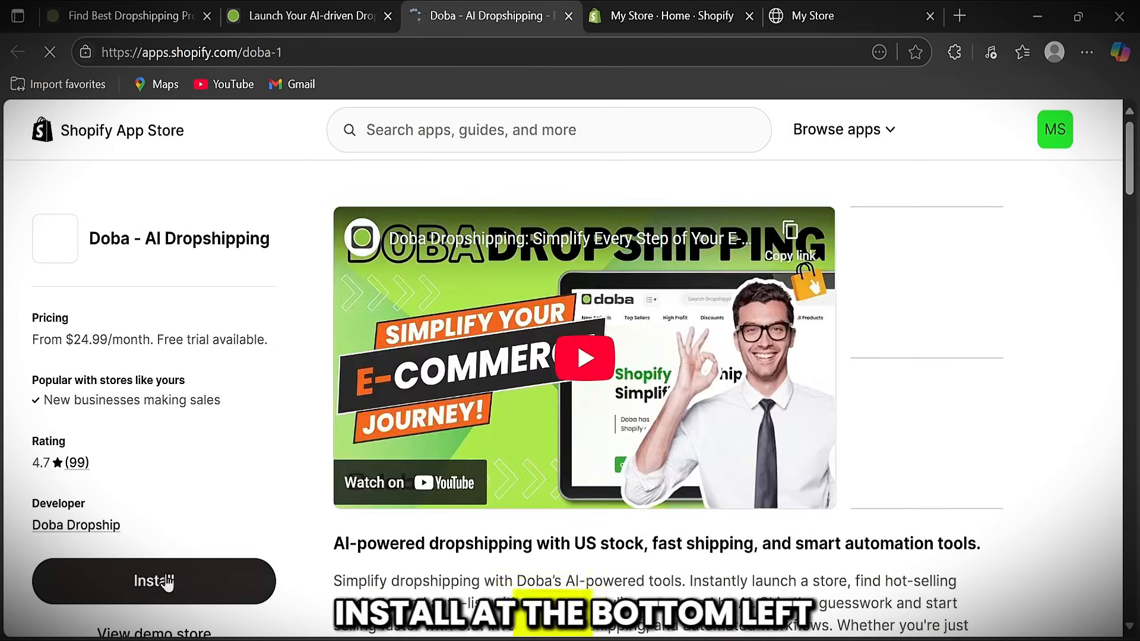
left_click(153, 581)
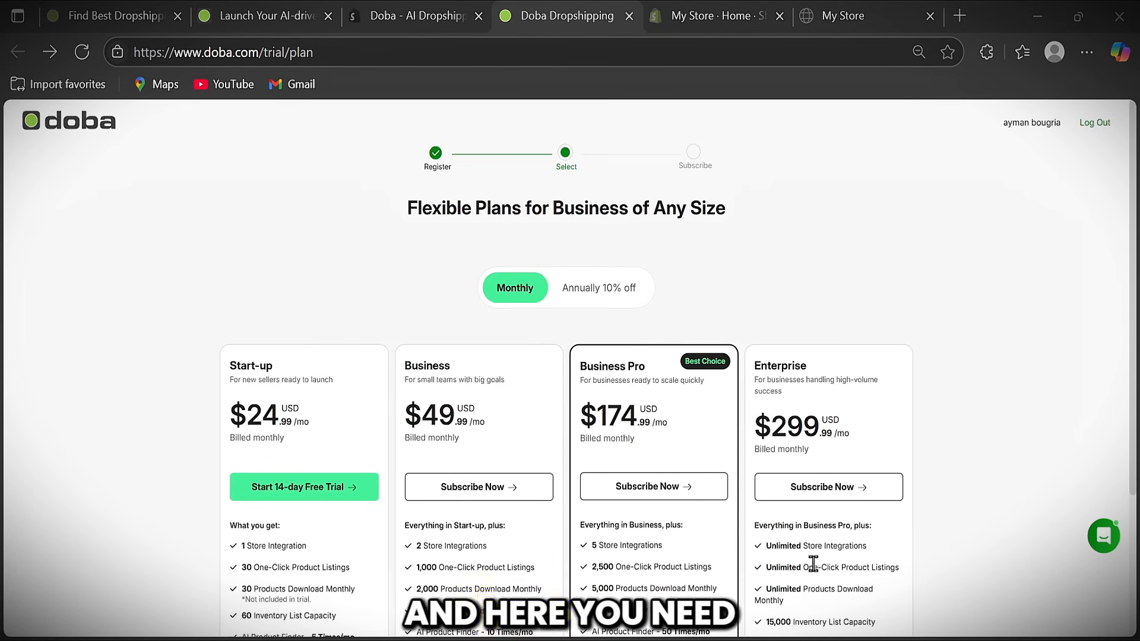
Step: Start the Start-up plan's 14-day trial for US$ 0.00 and approve the subscription in Shopify
scroll("down", 3)
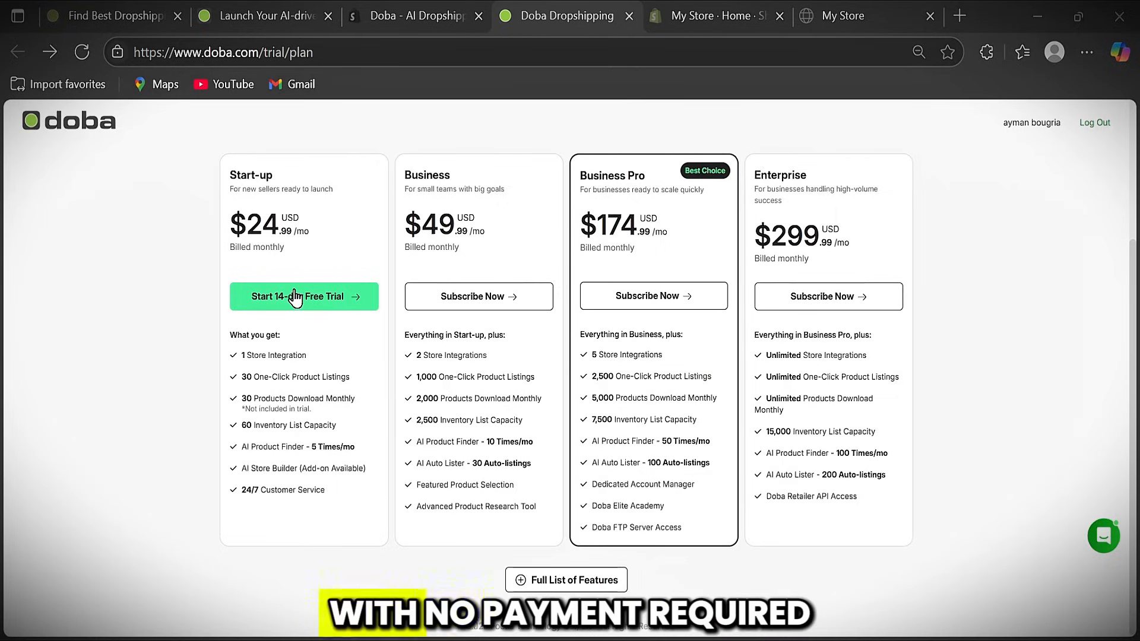
left_click(304, 296)
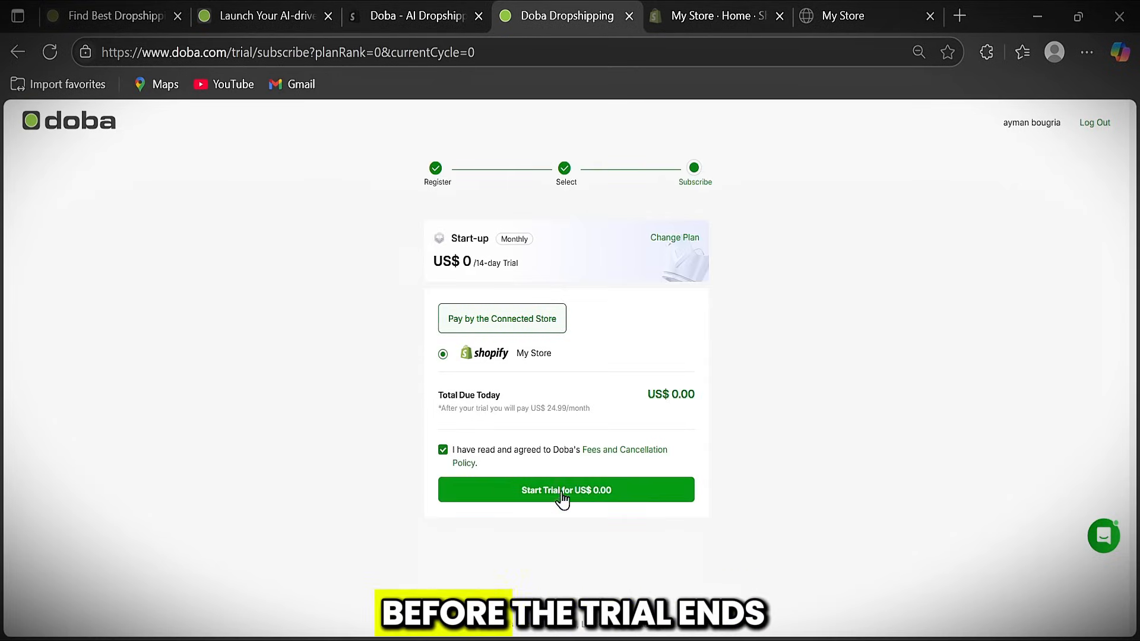
left_click(566, 489)
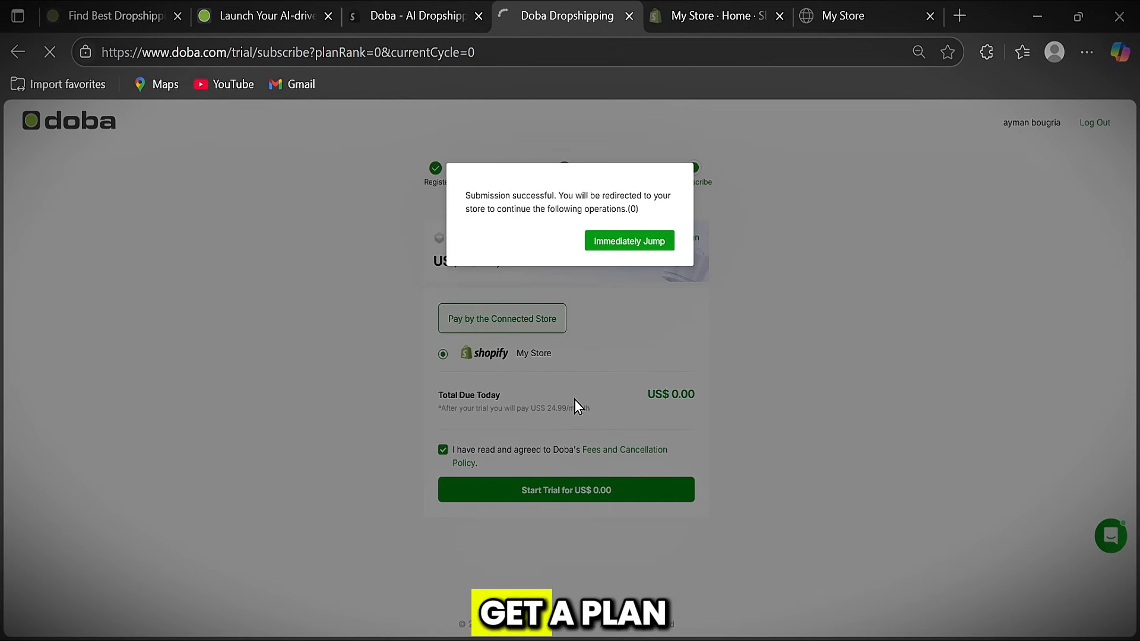
left_click(628, 241)
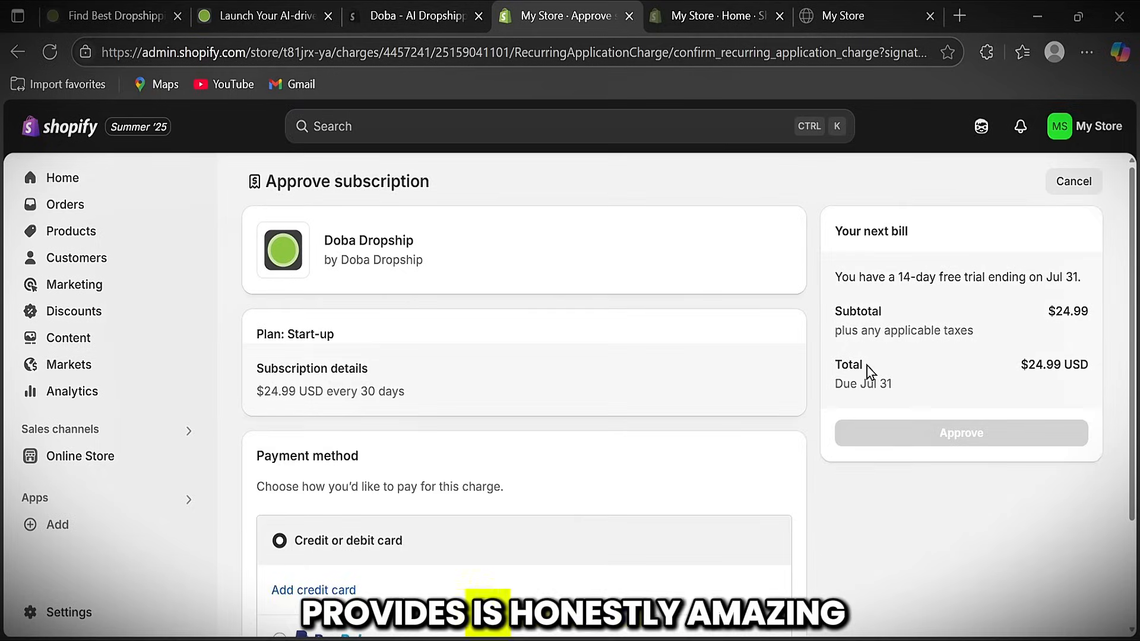
mouse_move(488, 192)
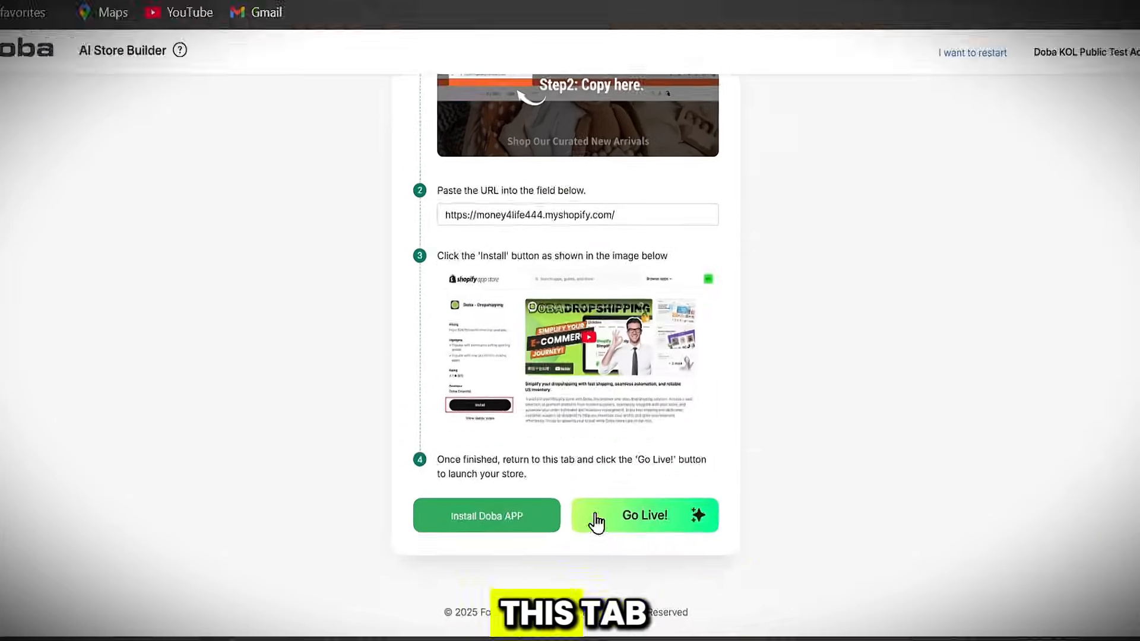
Step: Go live with the connected Shopify store from the AI Store Builder
left_click(642, 515)
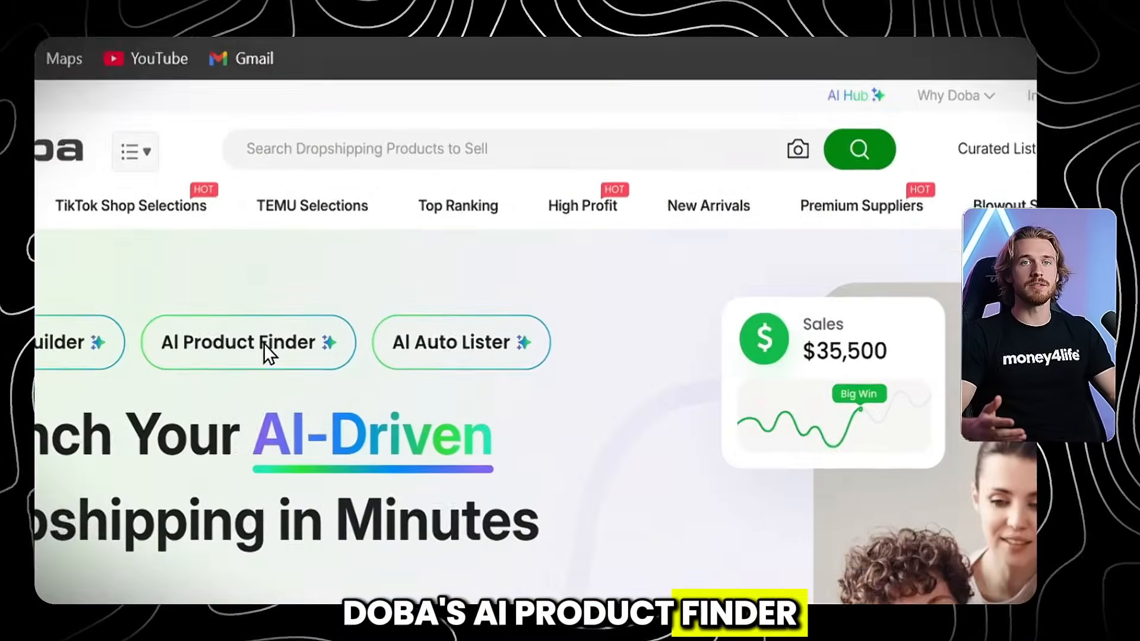
Step: Open the AI Product Finder from the Doba homepage's AI Hub
left_click(247, 342)
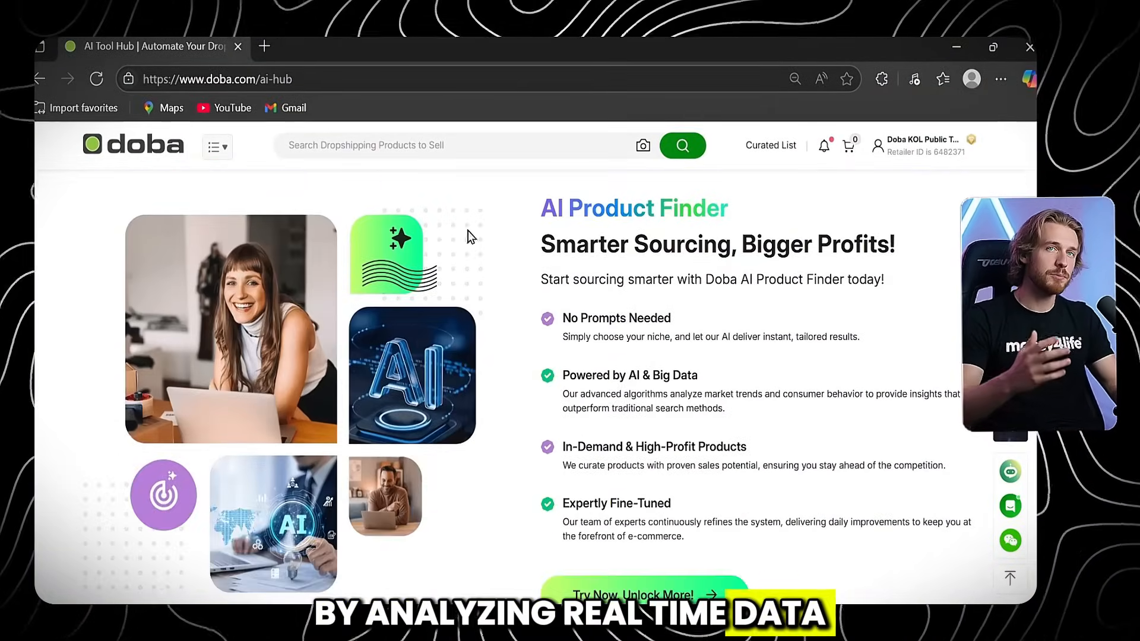
scroll("down", 3)
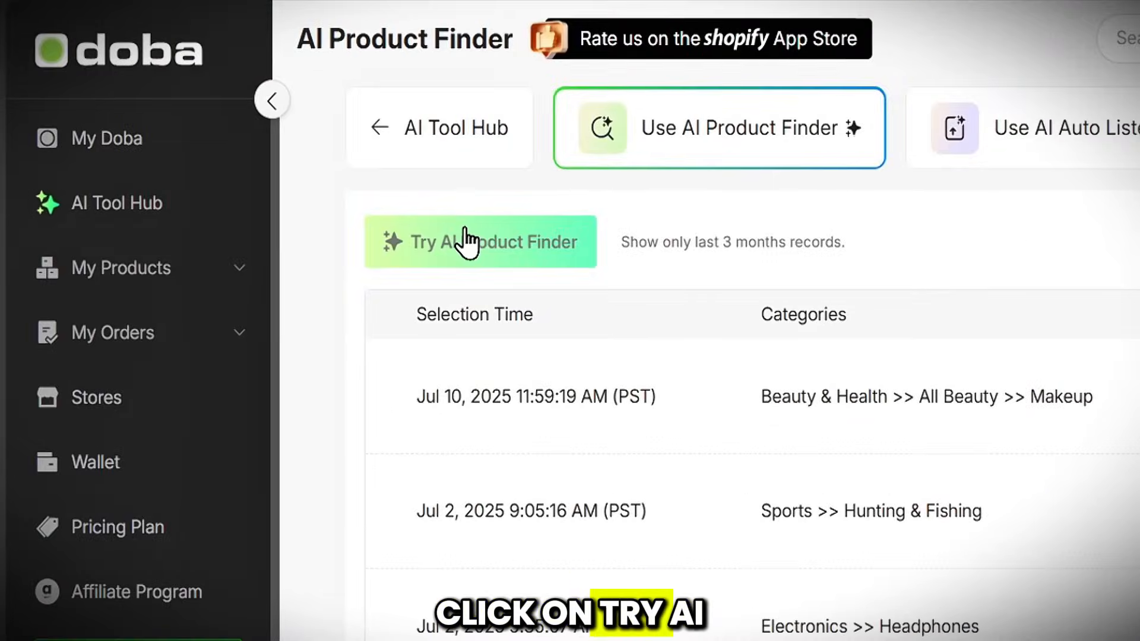
Step: Run the AI Product Finder on Beauty & Health > All Beauty > Skin Care to get skincare results
left_click(478, 241)
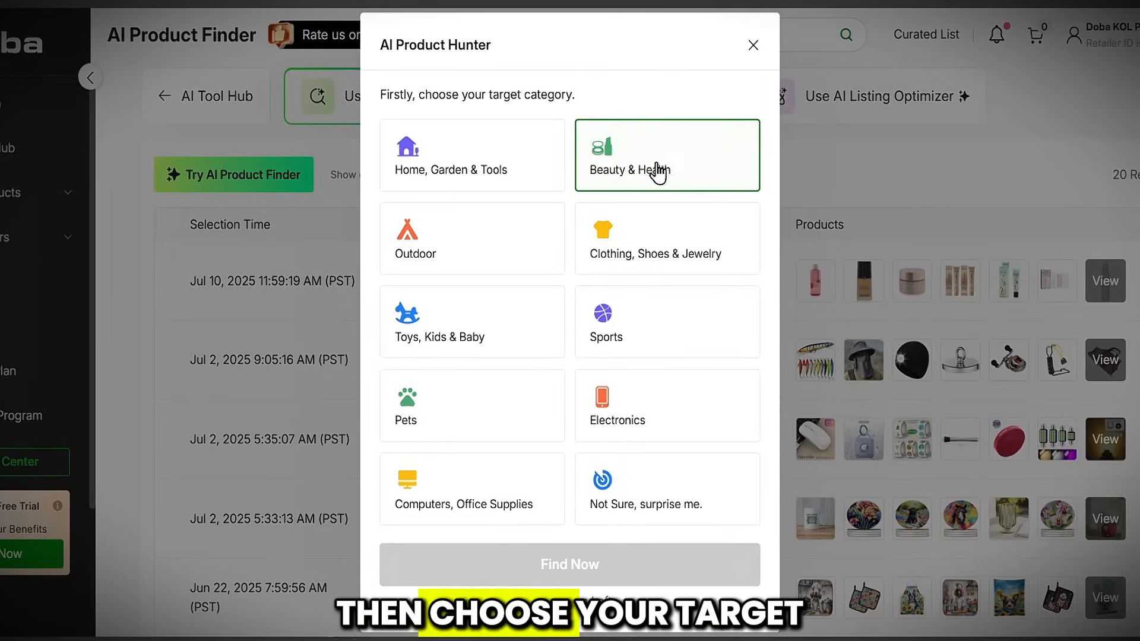
left_click(665, 154)
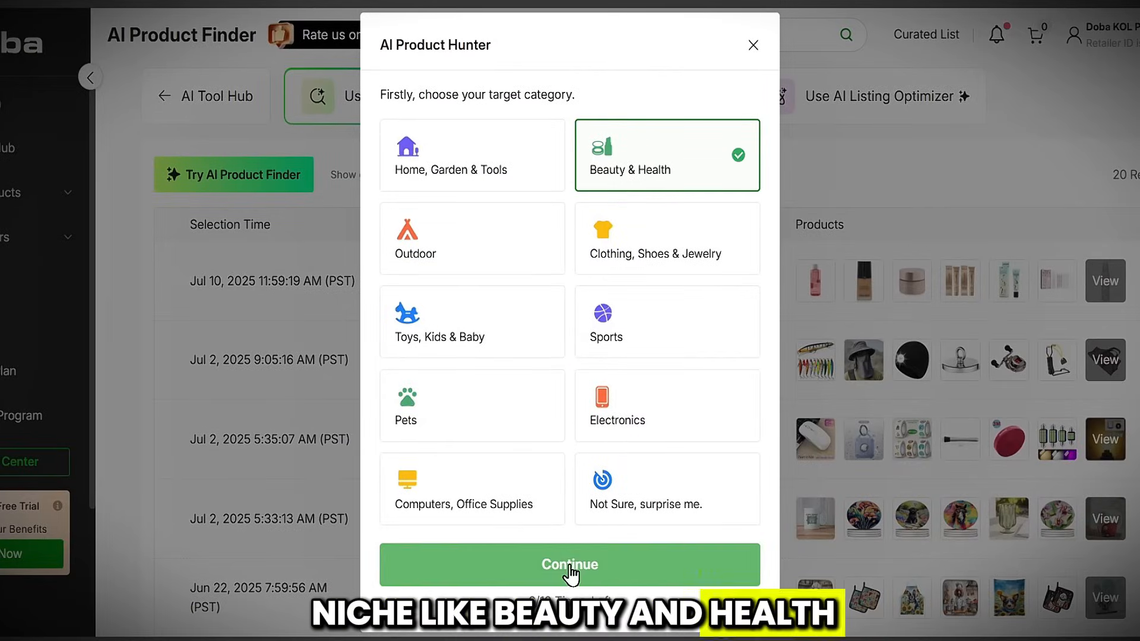
left_click(569, 565)
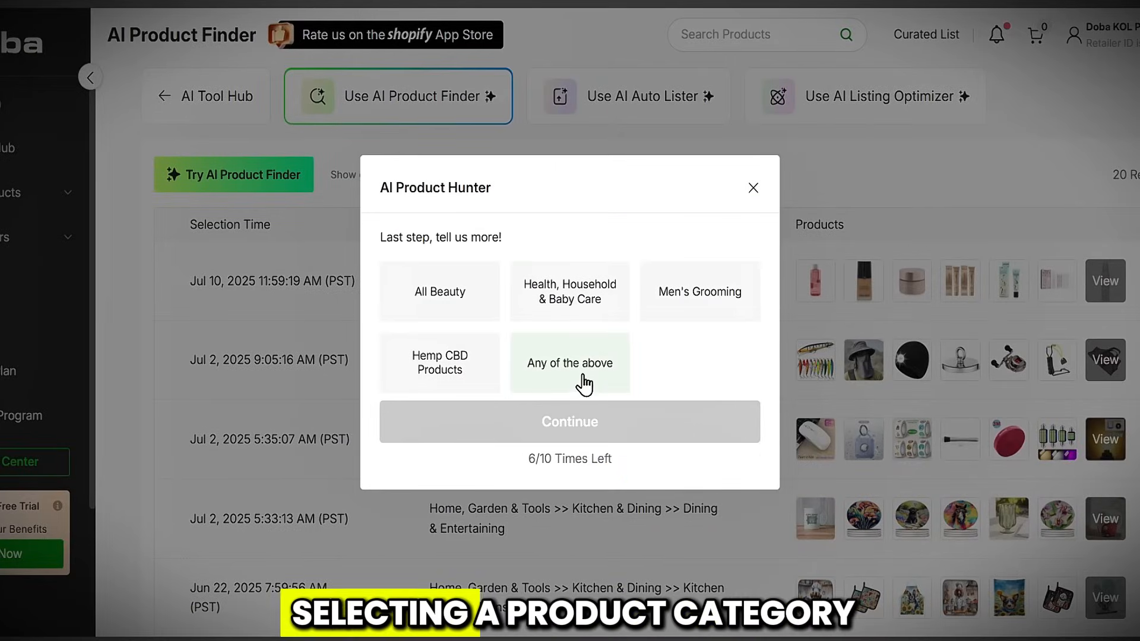
left_click(440, 292)
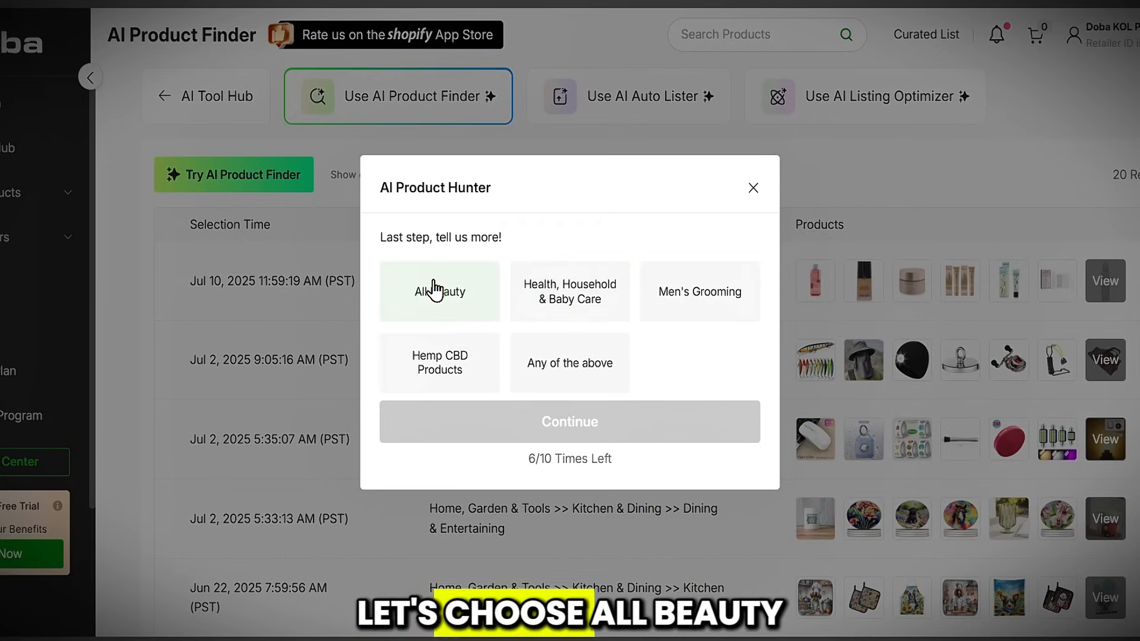
left_click(440, 292)
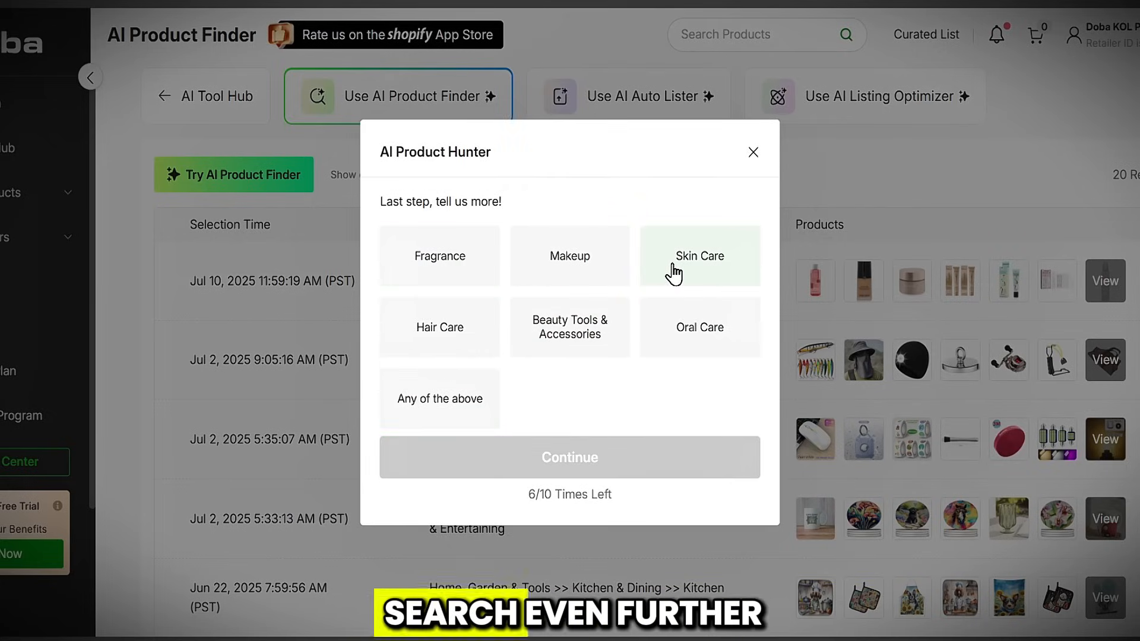
left_click(568, 456)
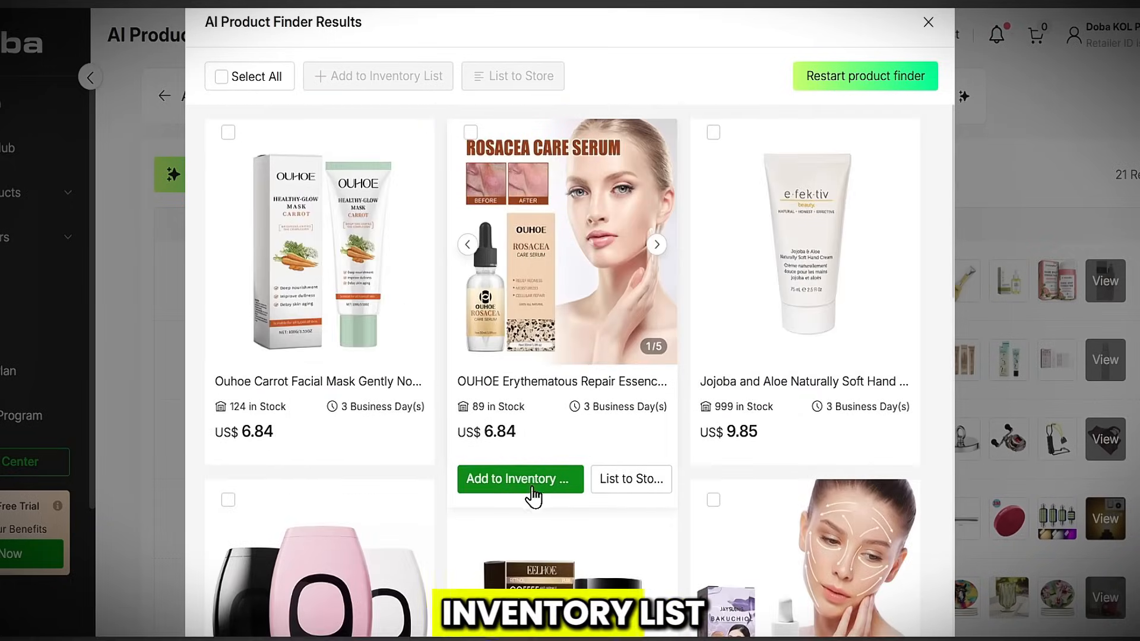
Step: Add the OUHOE rosacea repair serum to inventory without tags and view it in the inventory list
left_click(519, 478)
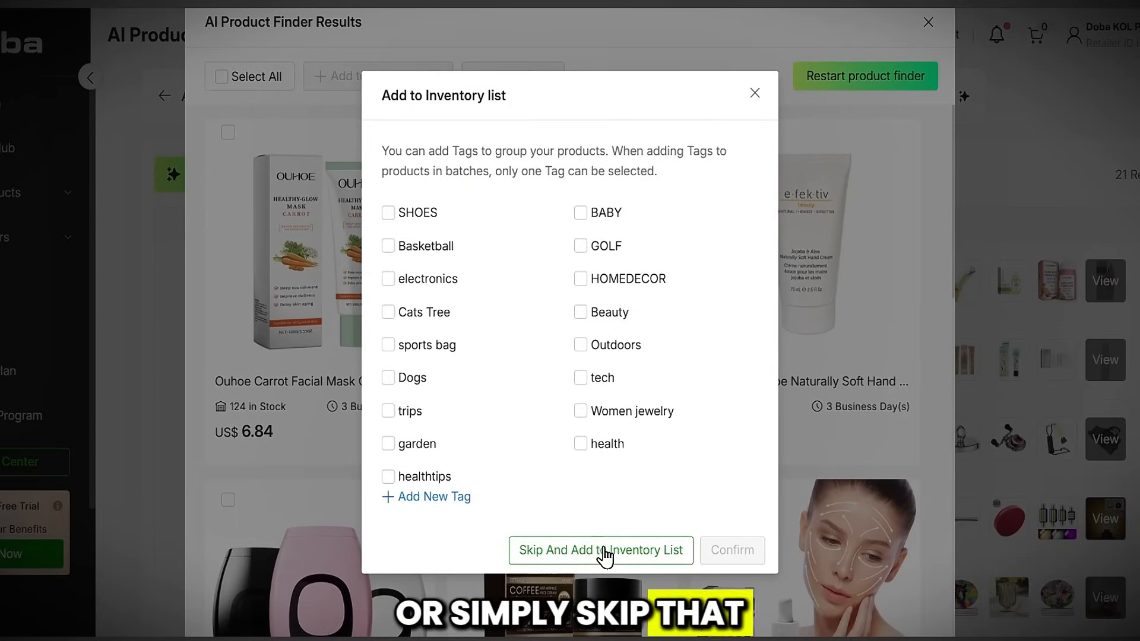
left_click(600, 550)
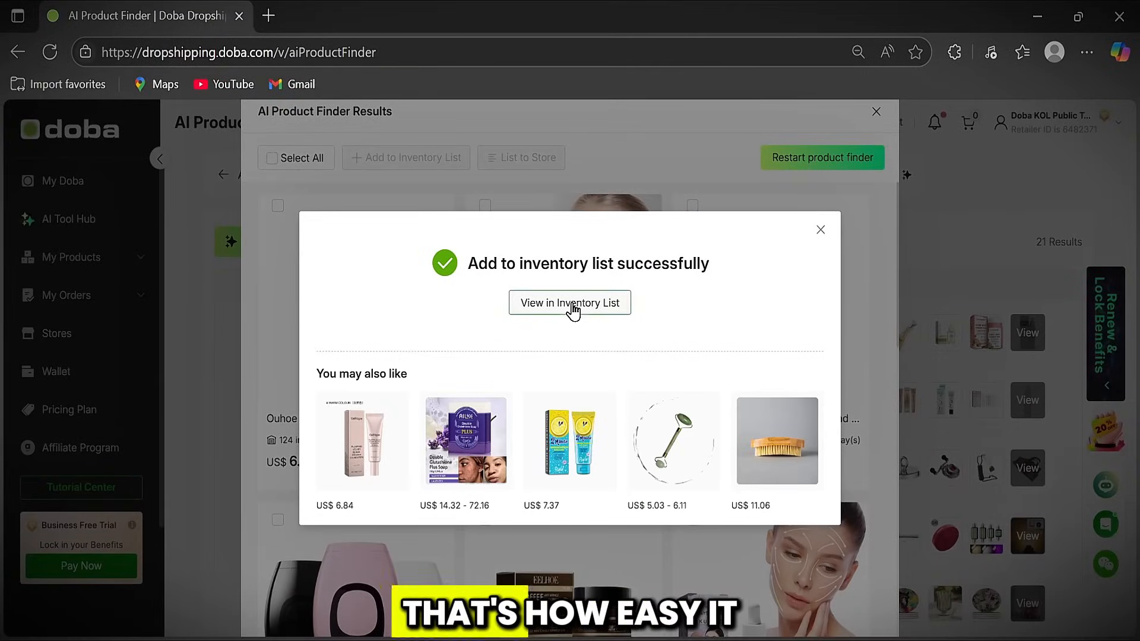
left_click(569, 303)
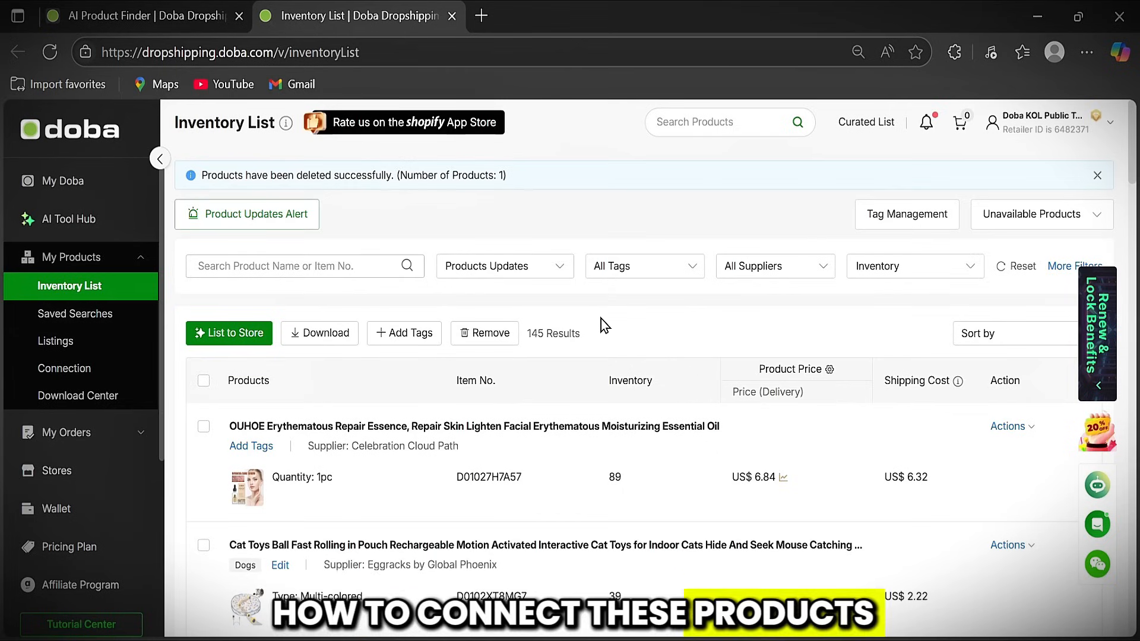
mouse_move(600, 307)
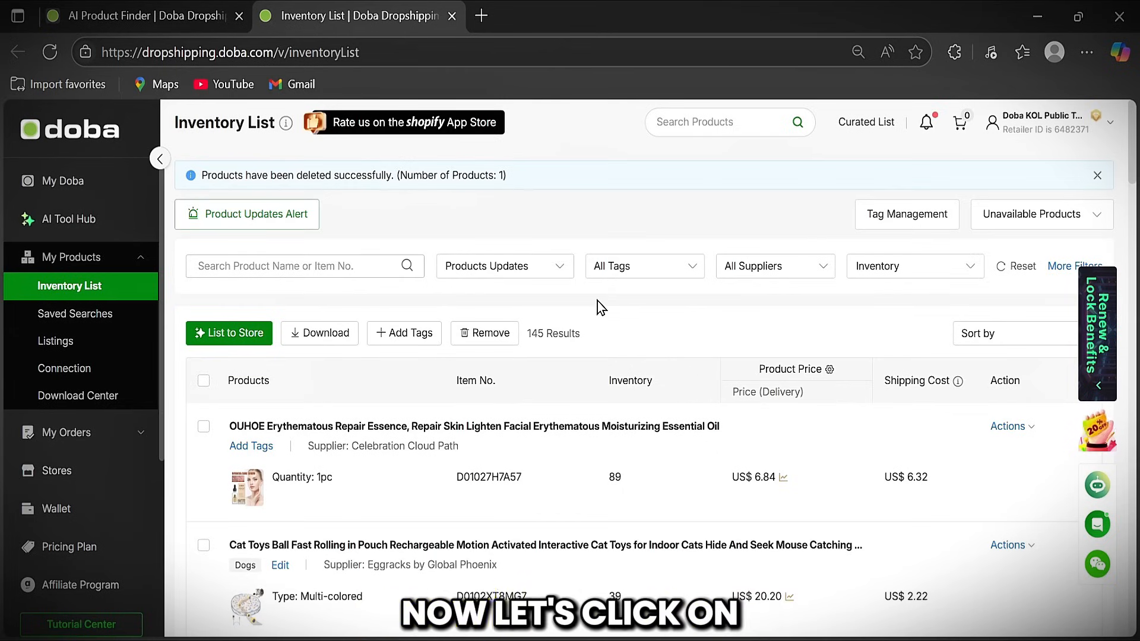
Step: Start listing the serum to the Shopify My Store destination and continue to the Edit Products page
left_click(1009, 426)
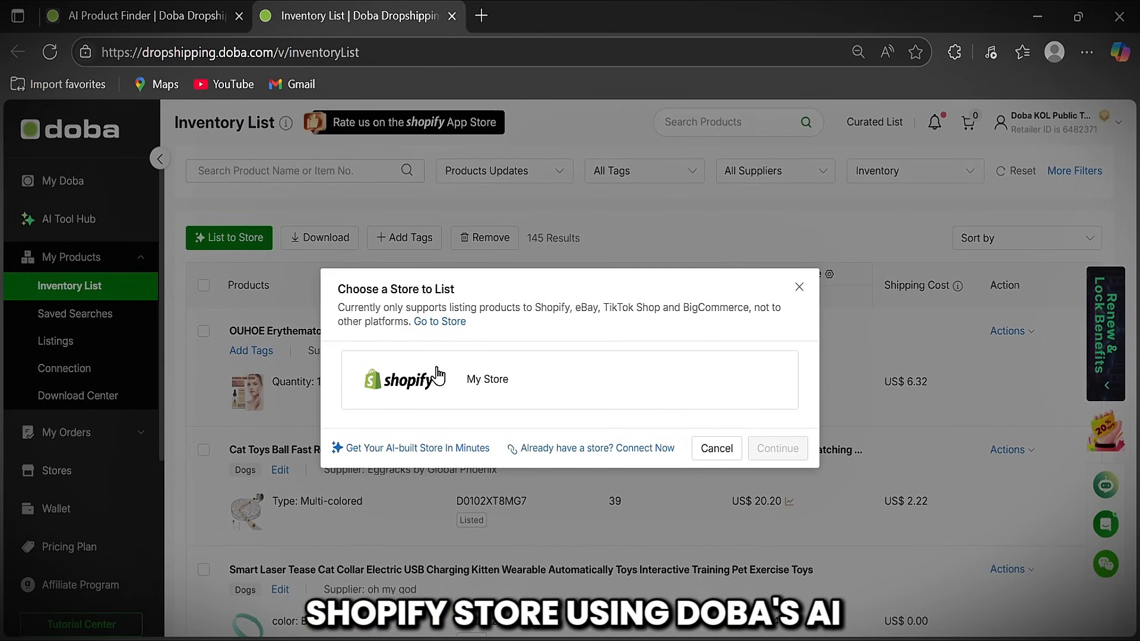
left_click(480, 378)
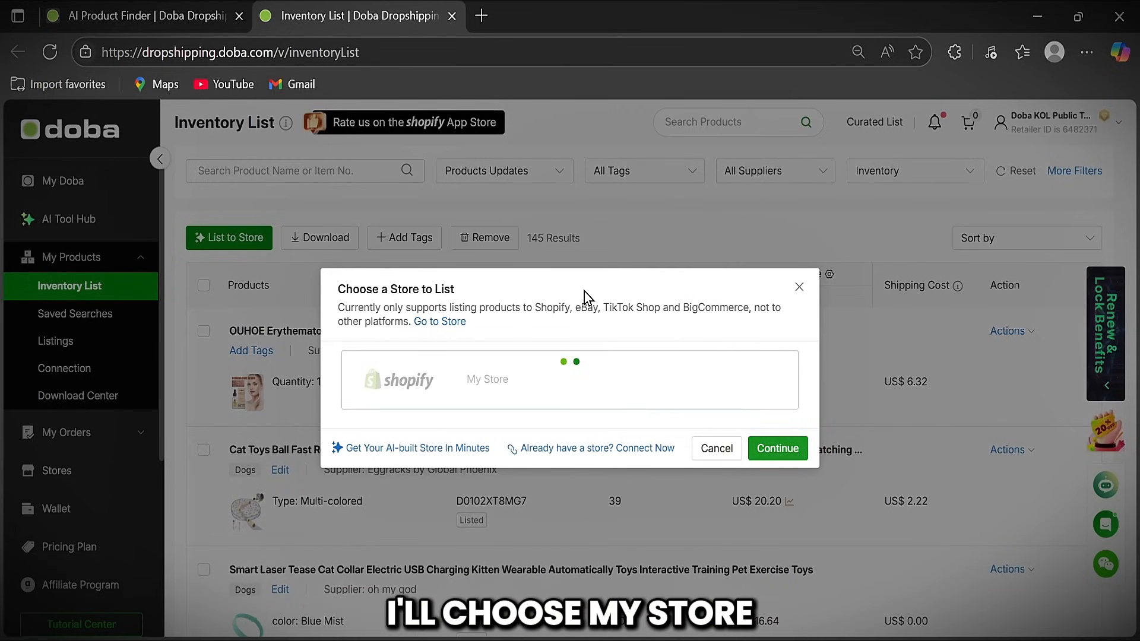
left_click(776, 448)
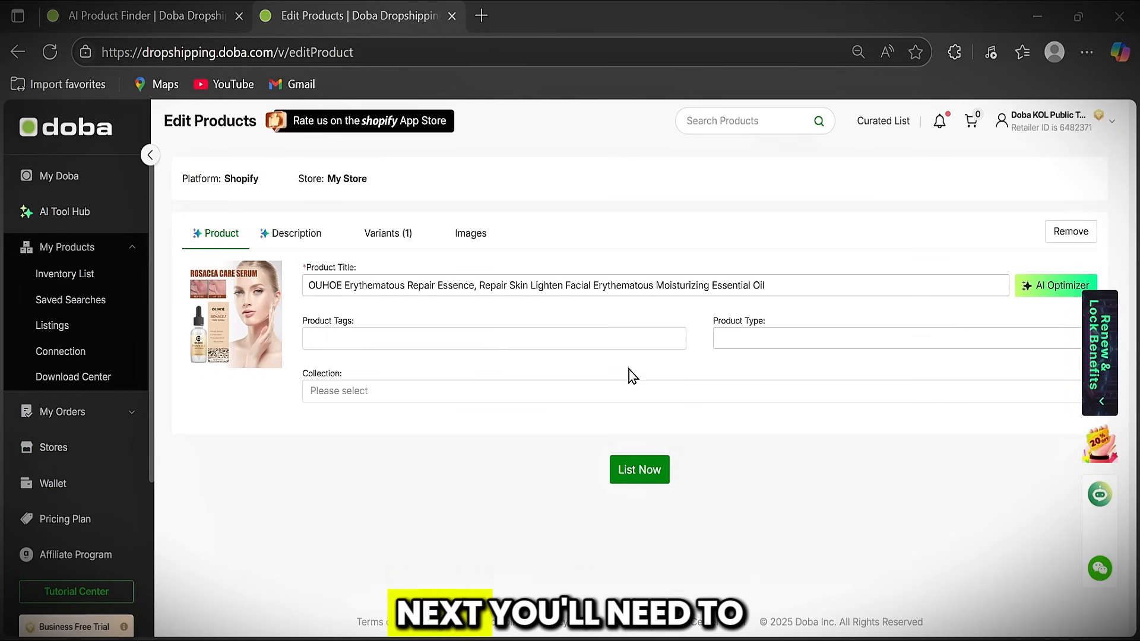
Step: Browse the product tags field and Description view, then return to the title details
left_click(493, 338)
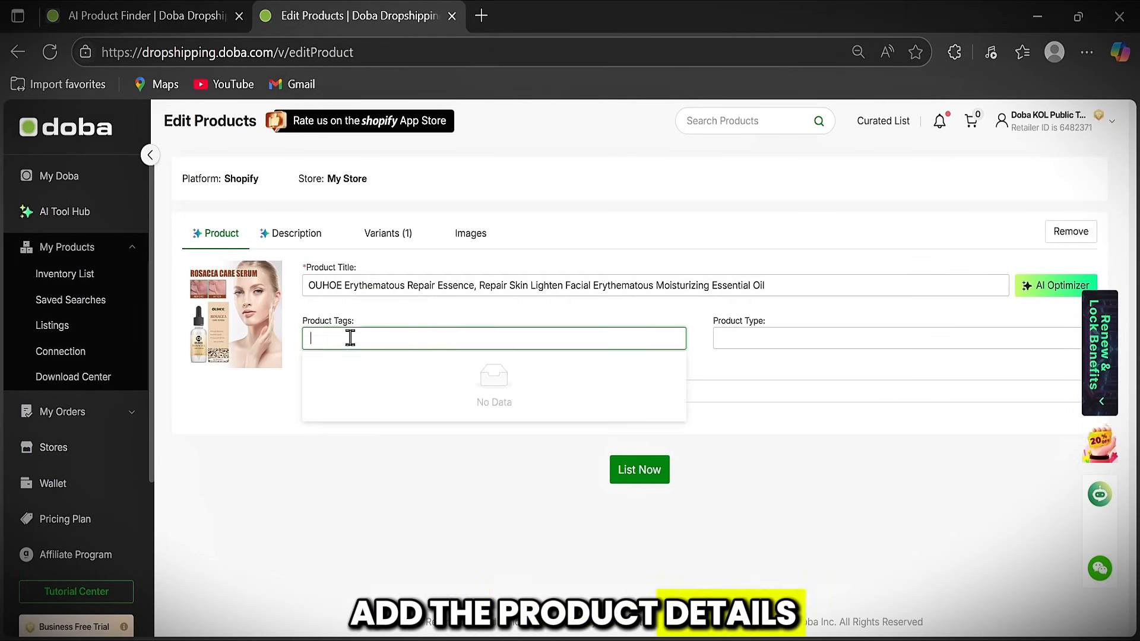
left_click(297, 234)
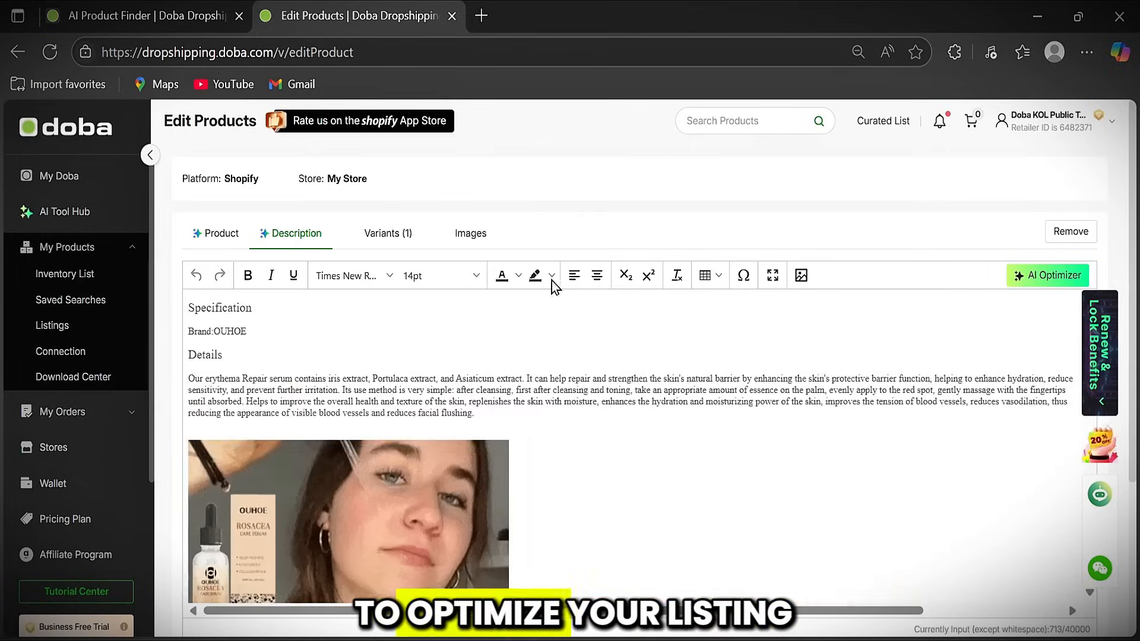
left_click(221, 234)
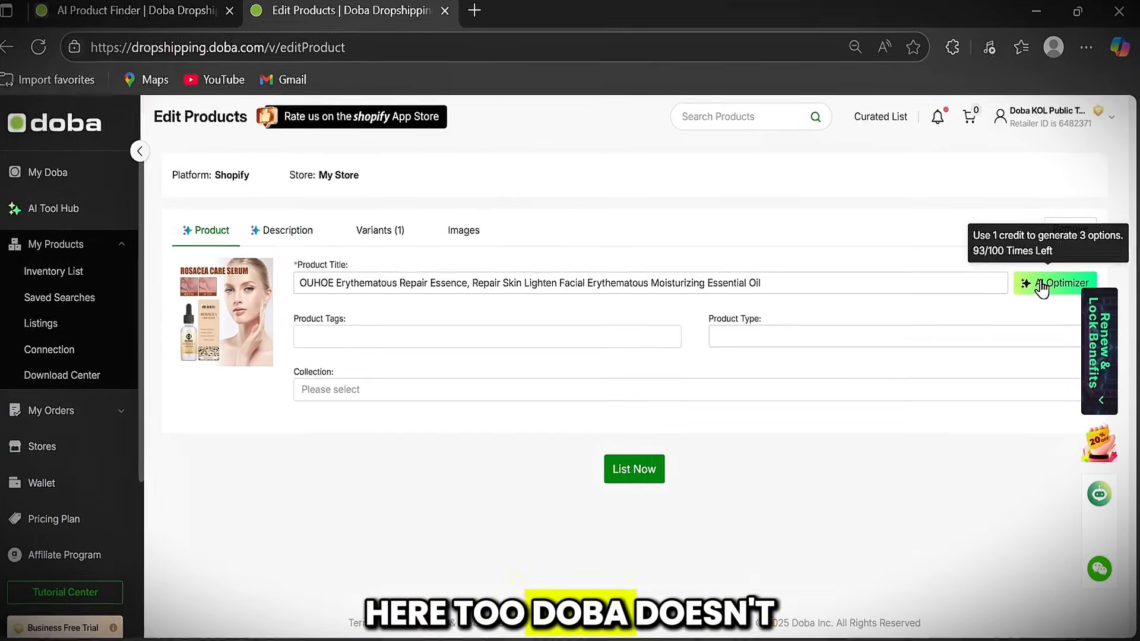
Step: Replace the title with the AI-suggested 'OUHOE Soothing Erythematous Moisturizer' option
left_click(1057, 282)
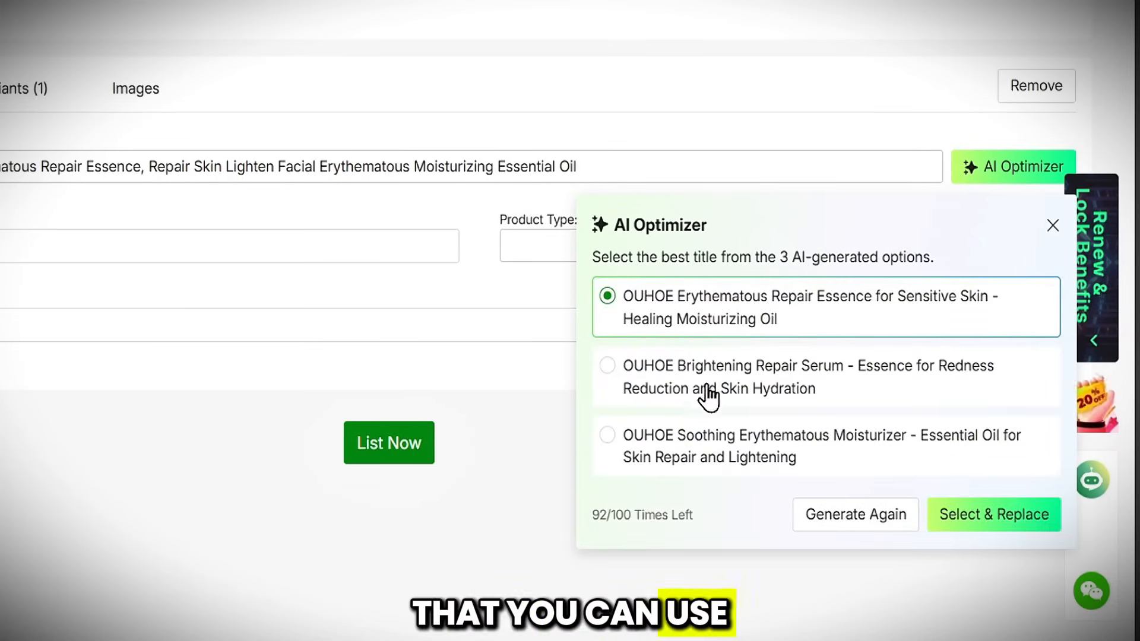
left_click(608, 434)
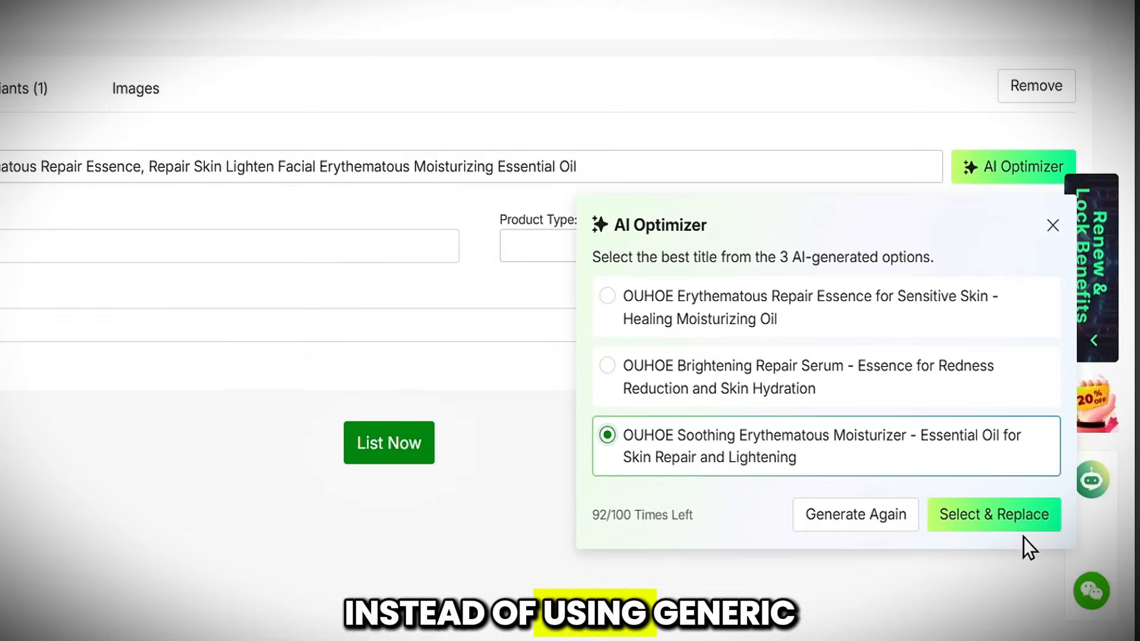
left_click(992, 514)
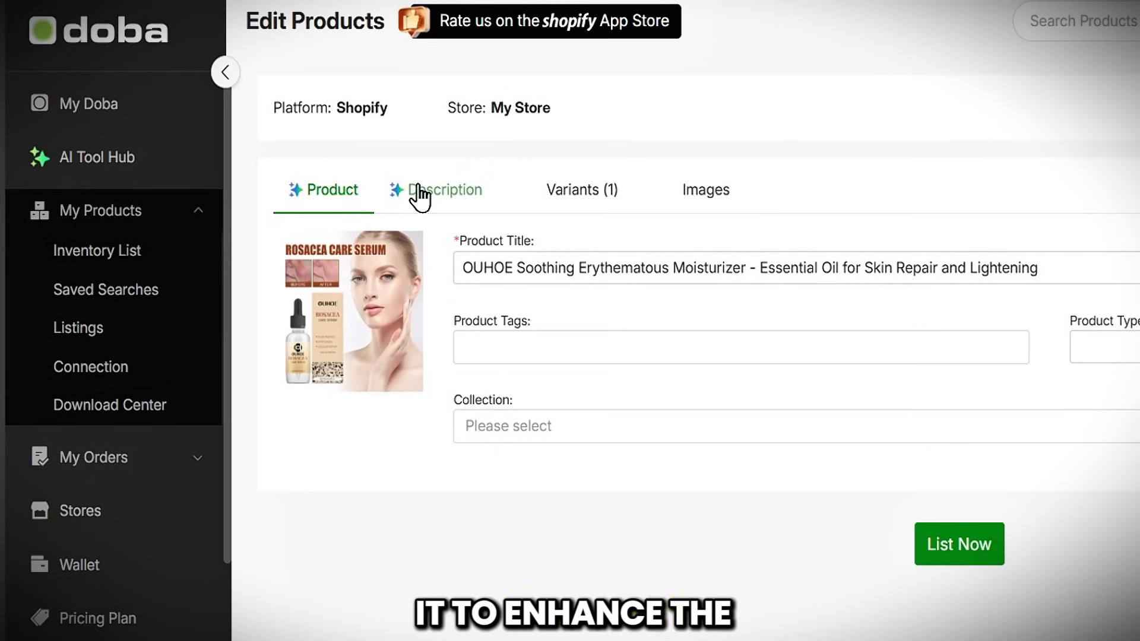
Step: Generate an AI-optimized rewrite of the serum's product description for review
left_click(435, 190)
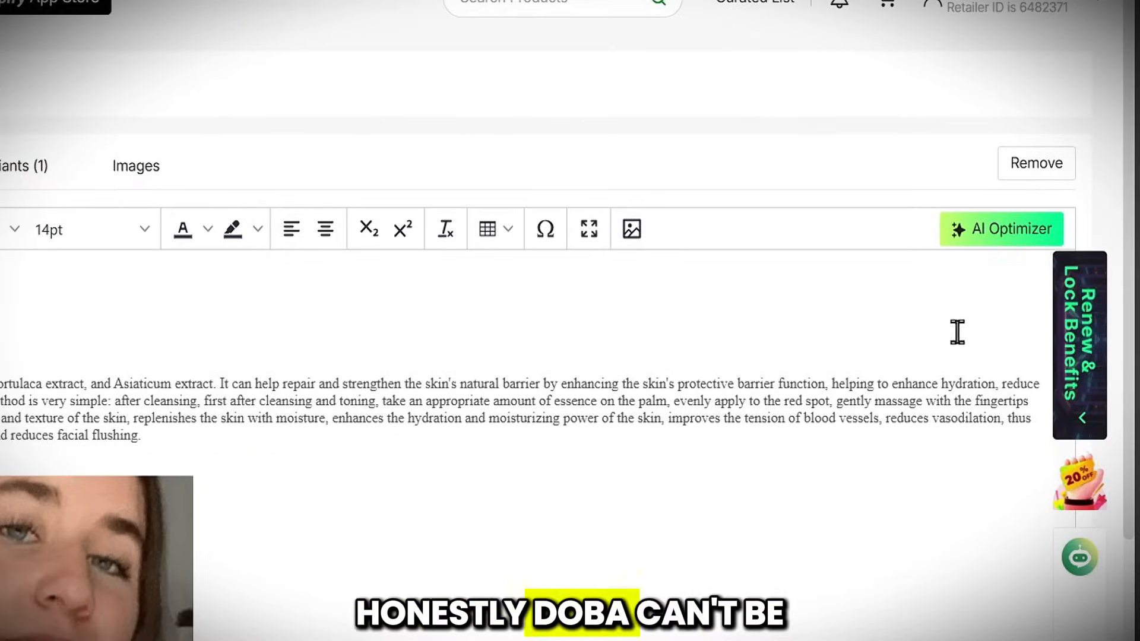
left_click(1002, 229)
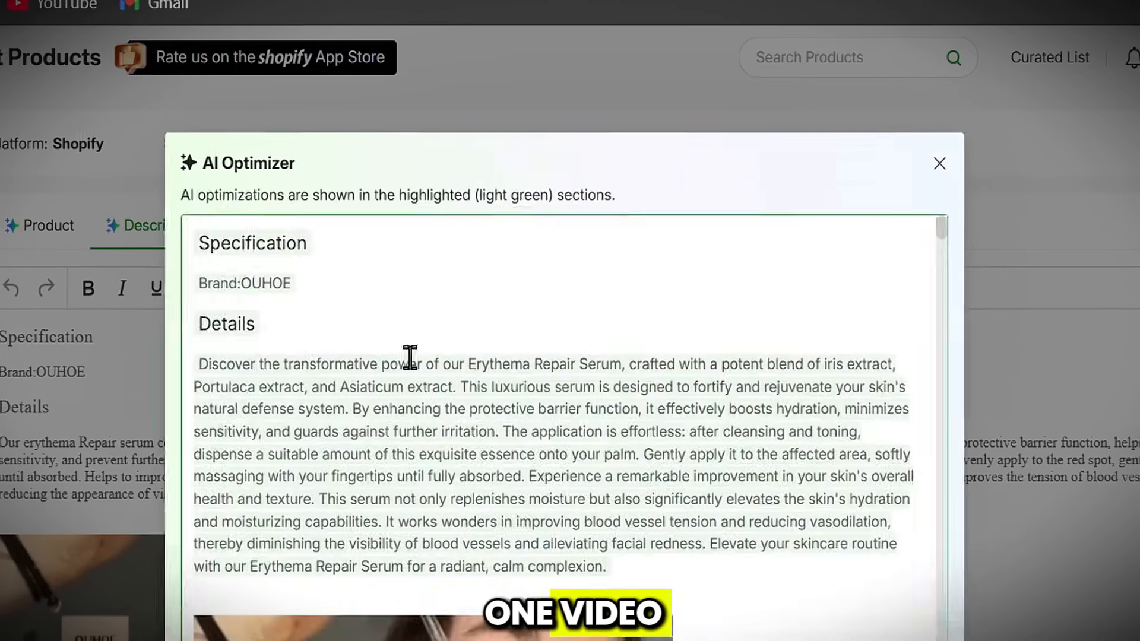